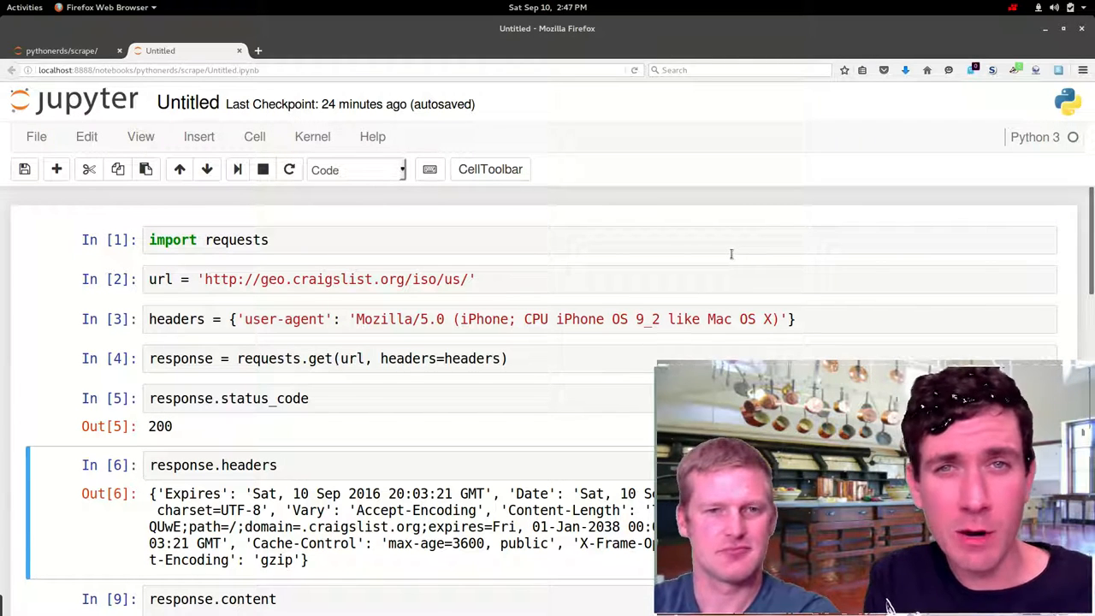
- Write the import line 'from bs4 import BeautifulSoup as BS'
scroll("down", 3)
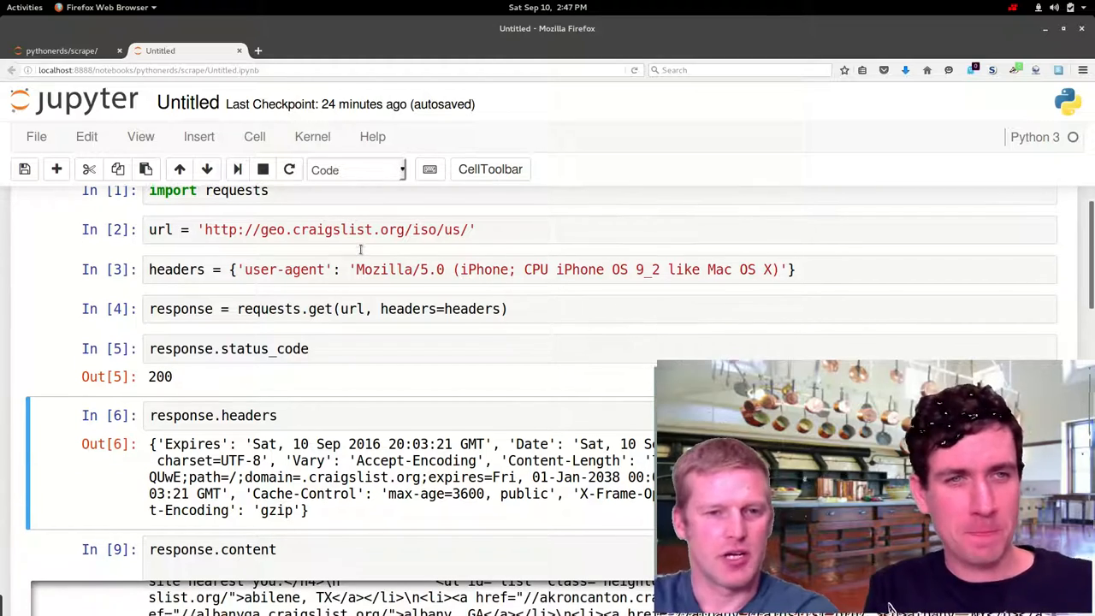
scroll("down", 3)
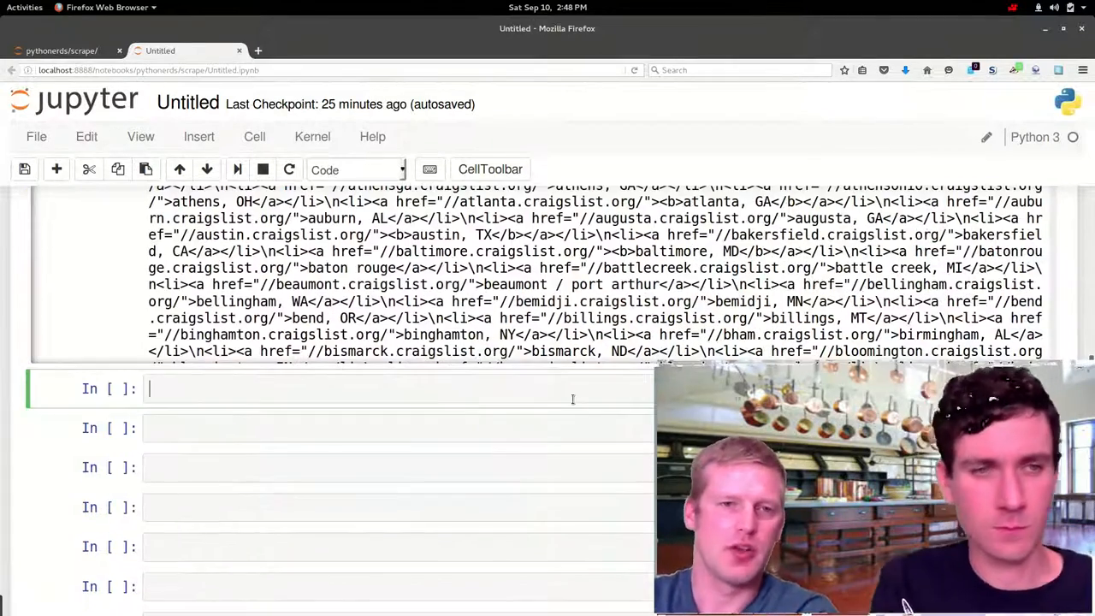
type("from")
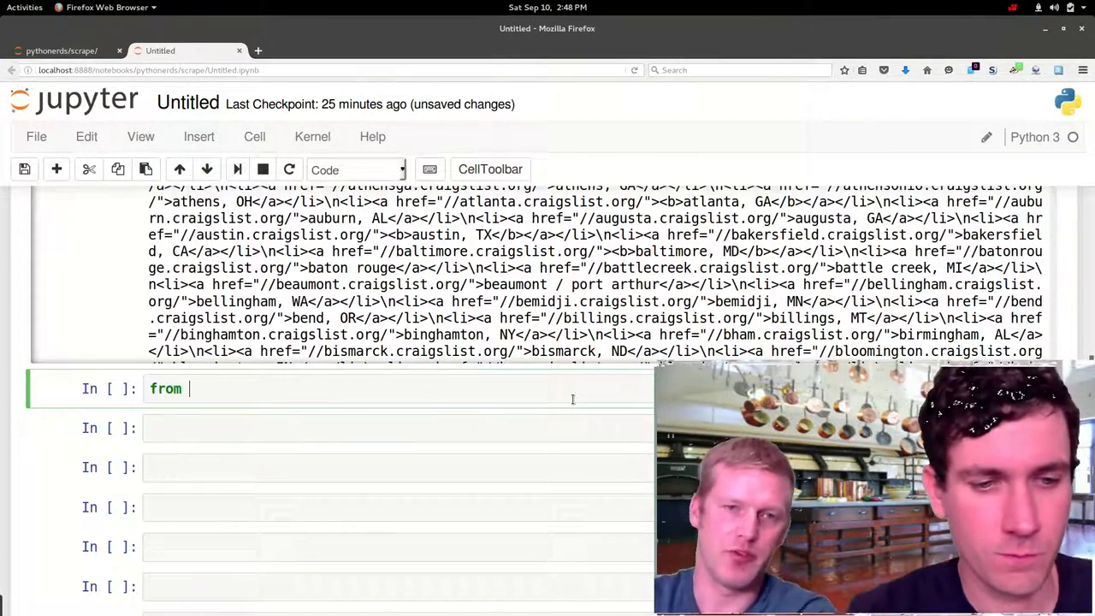
type("bs4 impo")
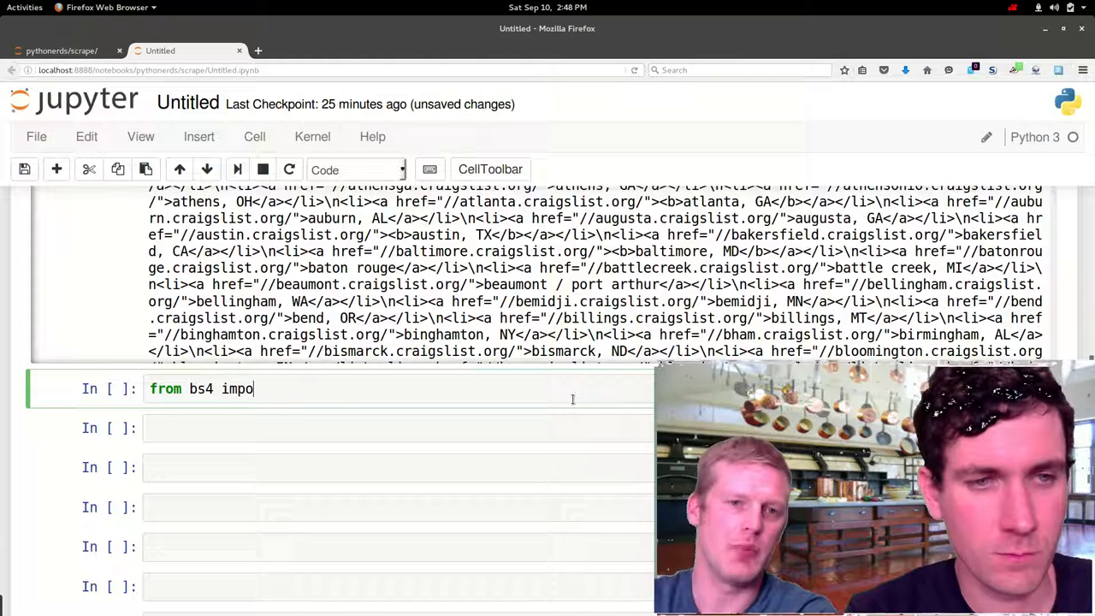
type("rt Beau")
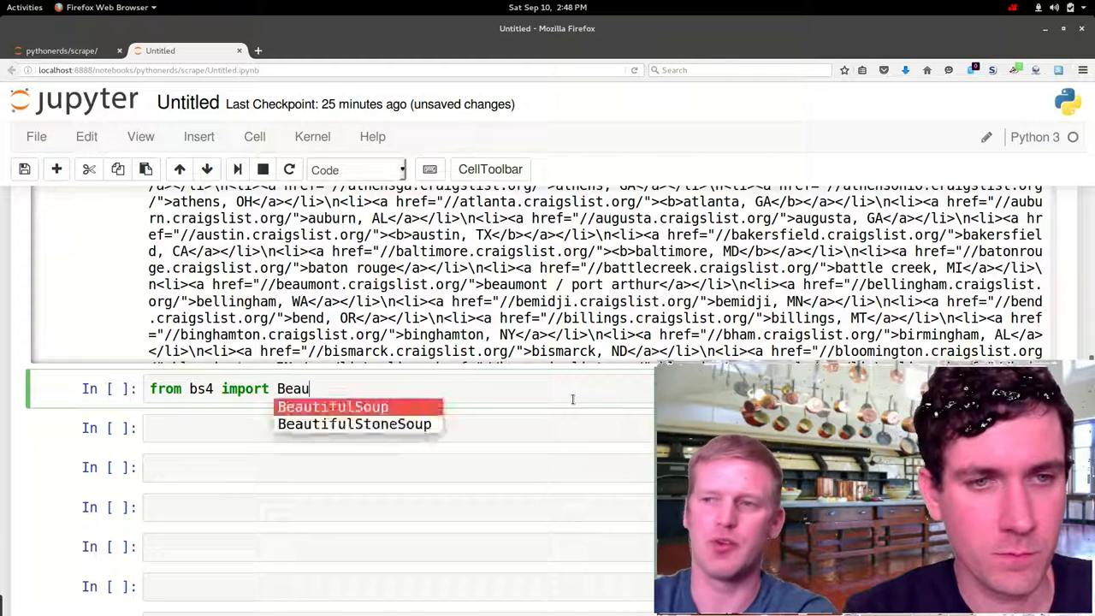
key("Tab")
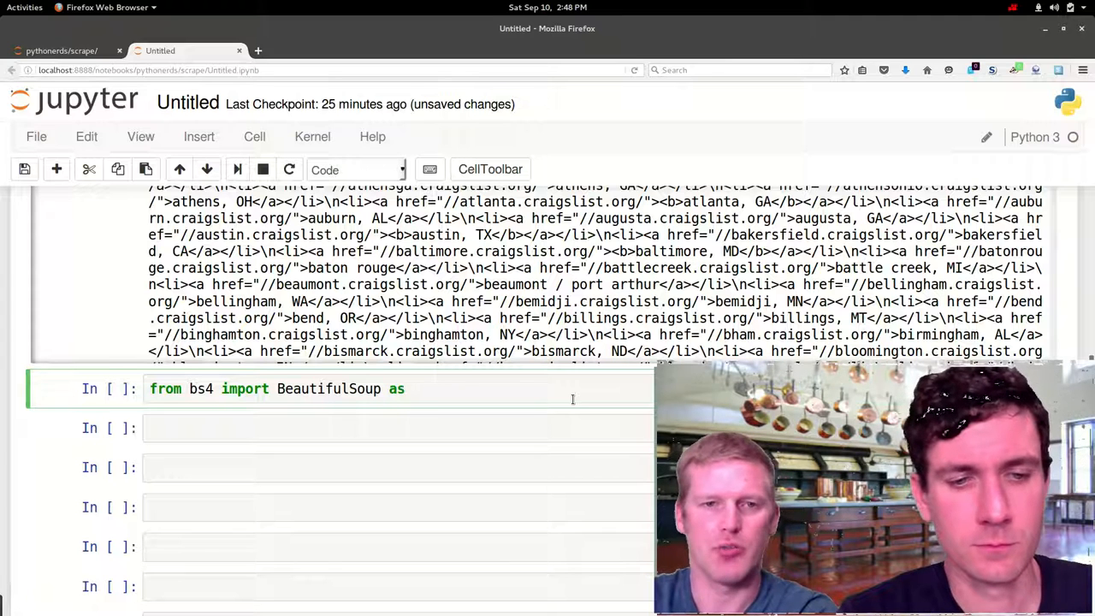
type("BS")
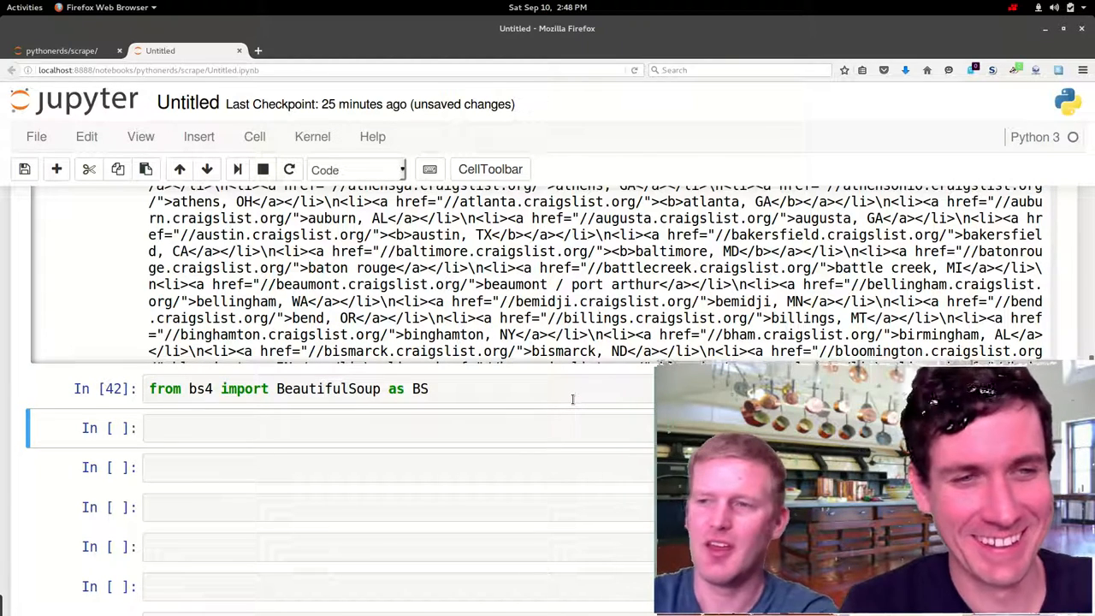
- Parse the response into soup with soup = BS(response.content, 'html.parser')
left_click(342, 428)
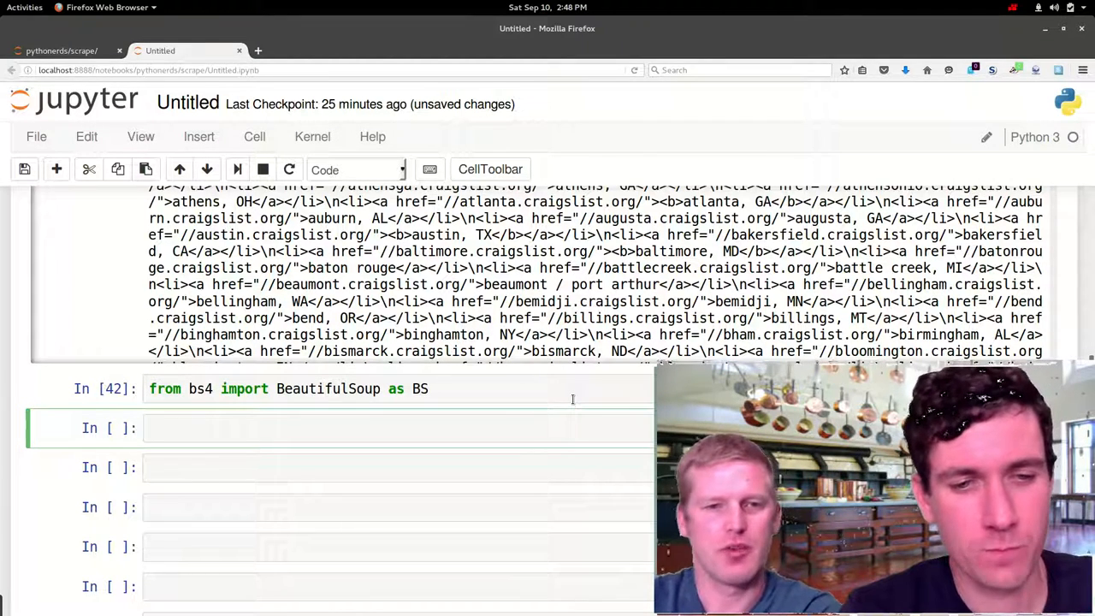
type("soup =")
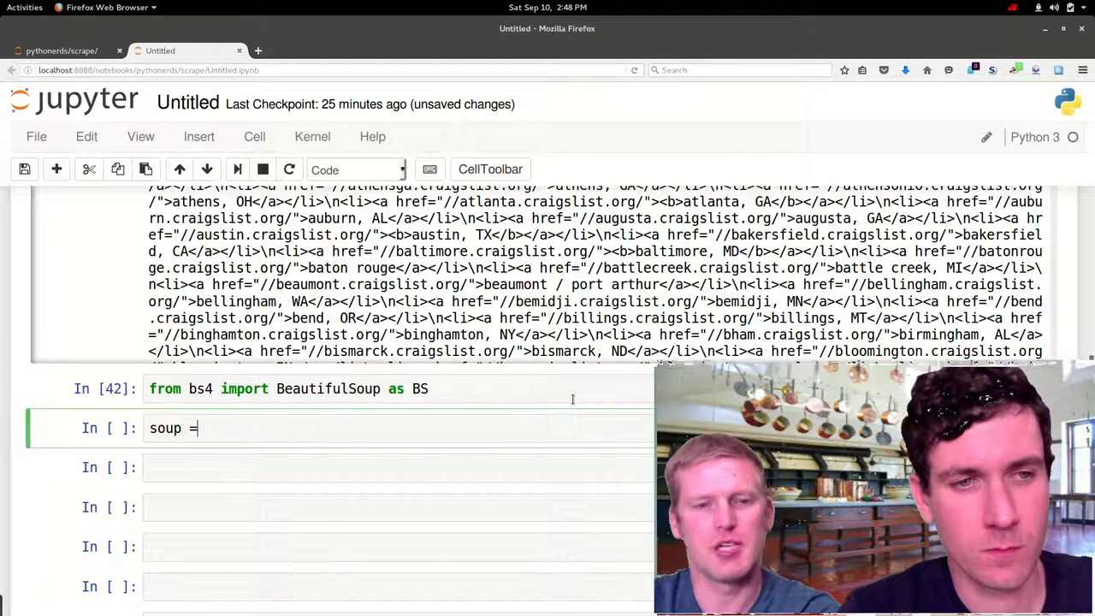
type("Be")
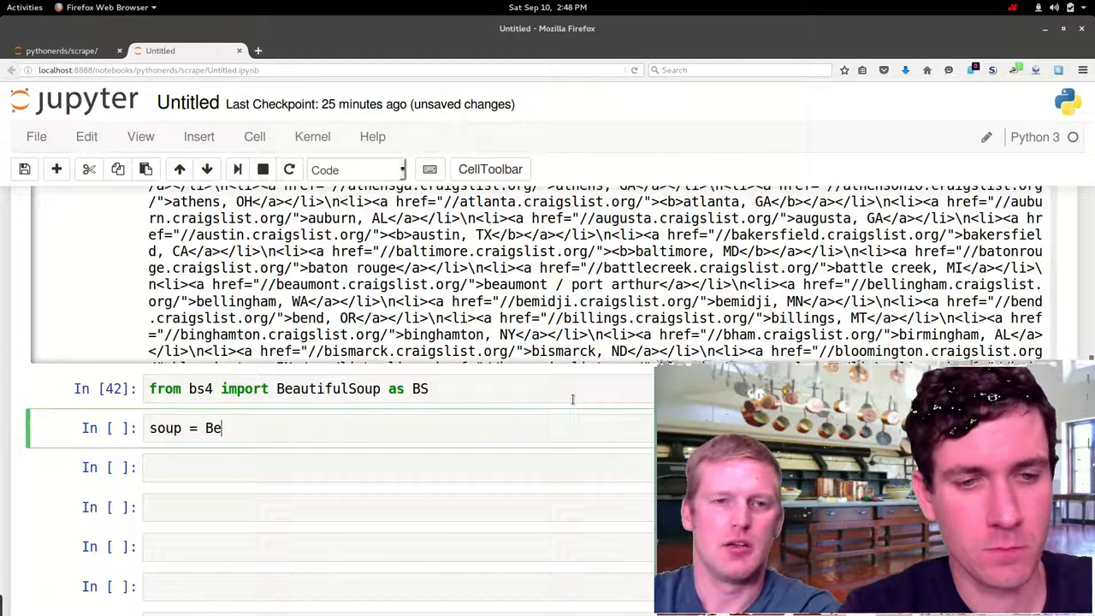
type("S()")
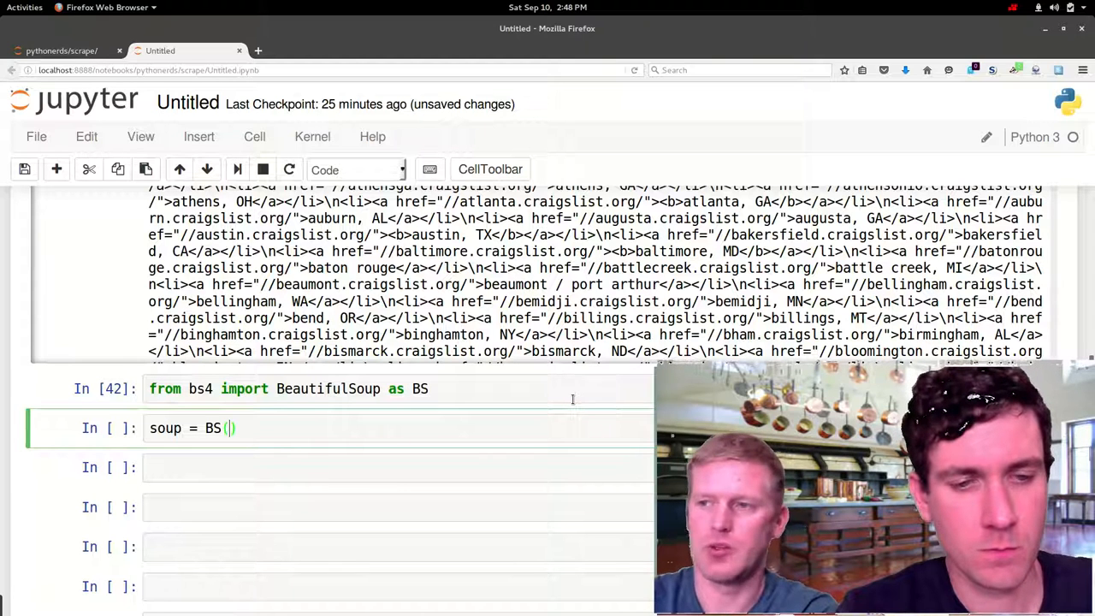
type("res")
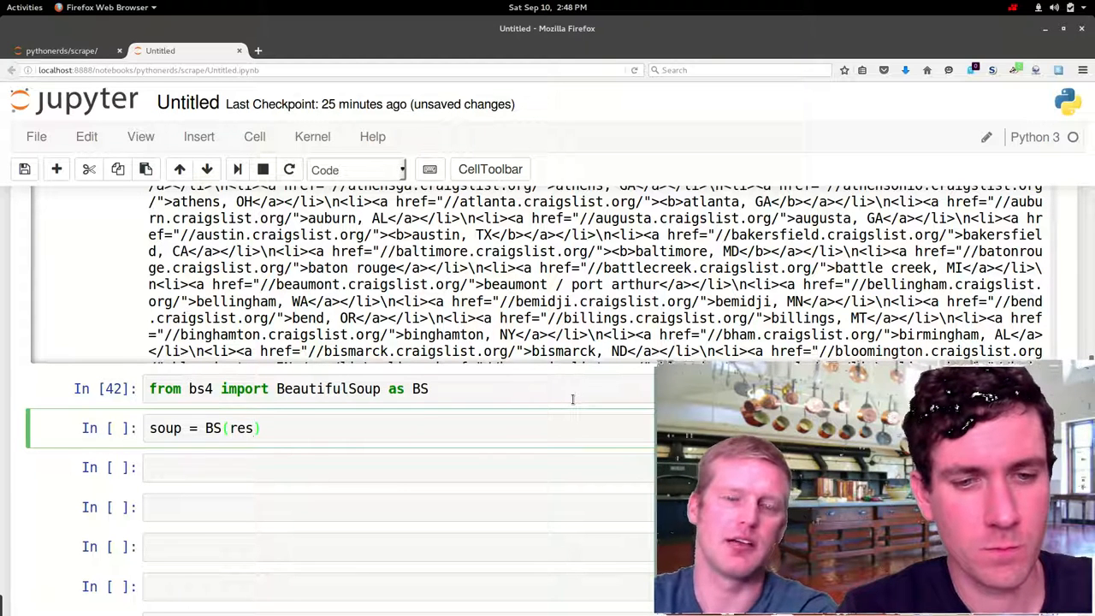
type("response.con")
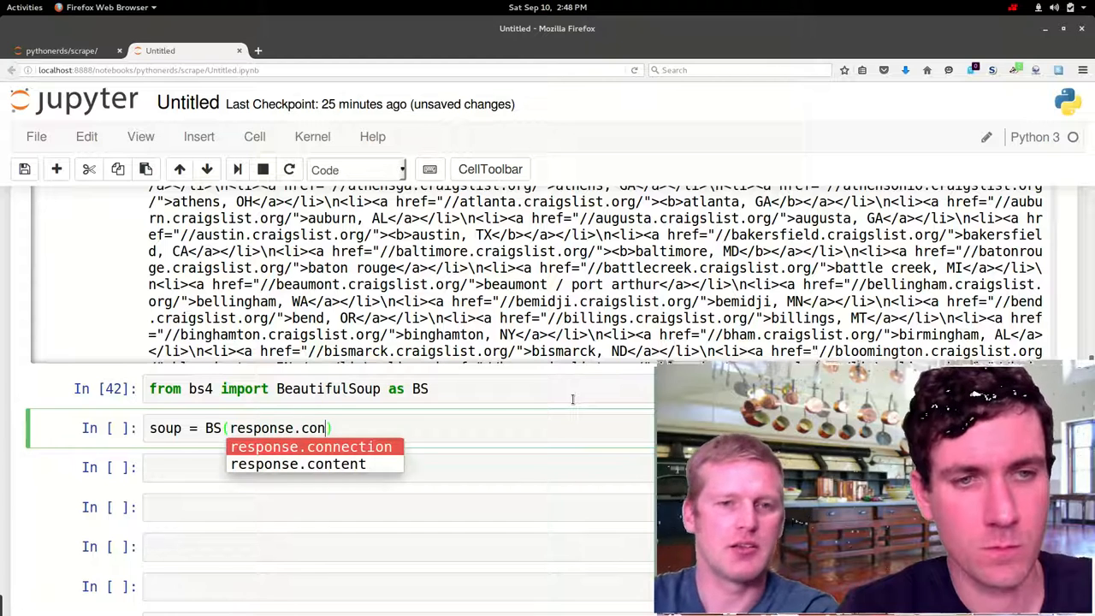
left_click(298, 463)
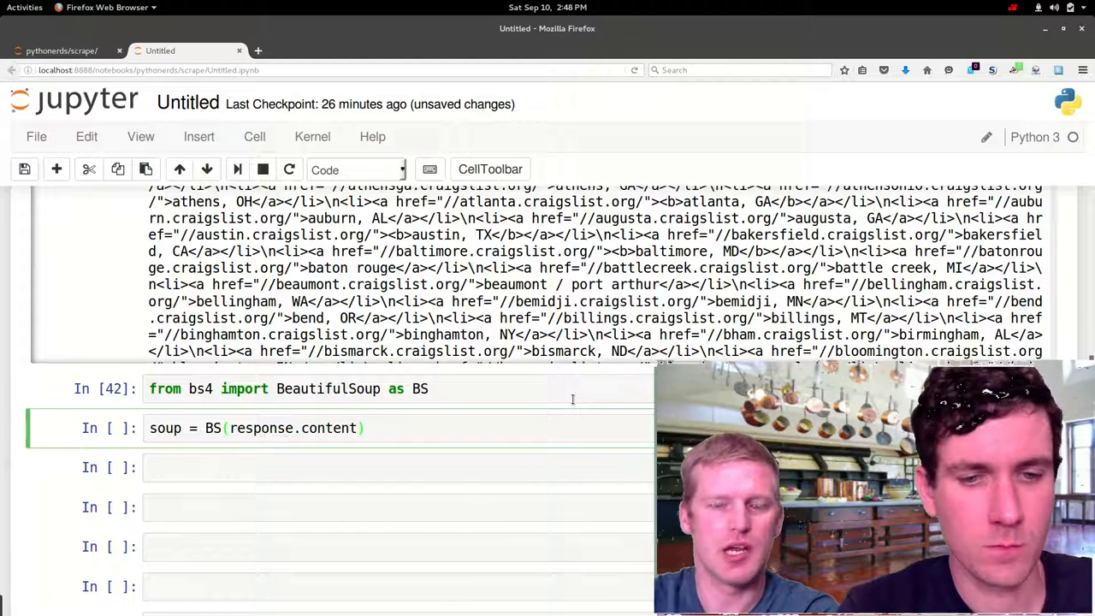
type(", ''")
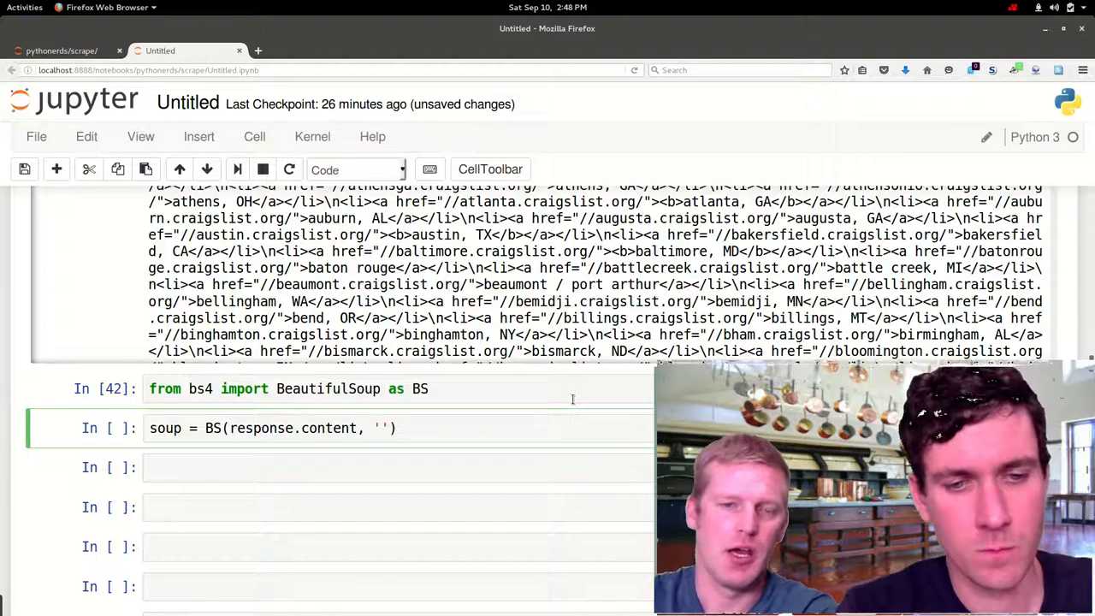
type("html.parser")
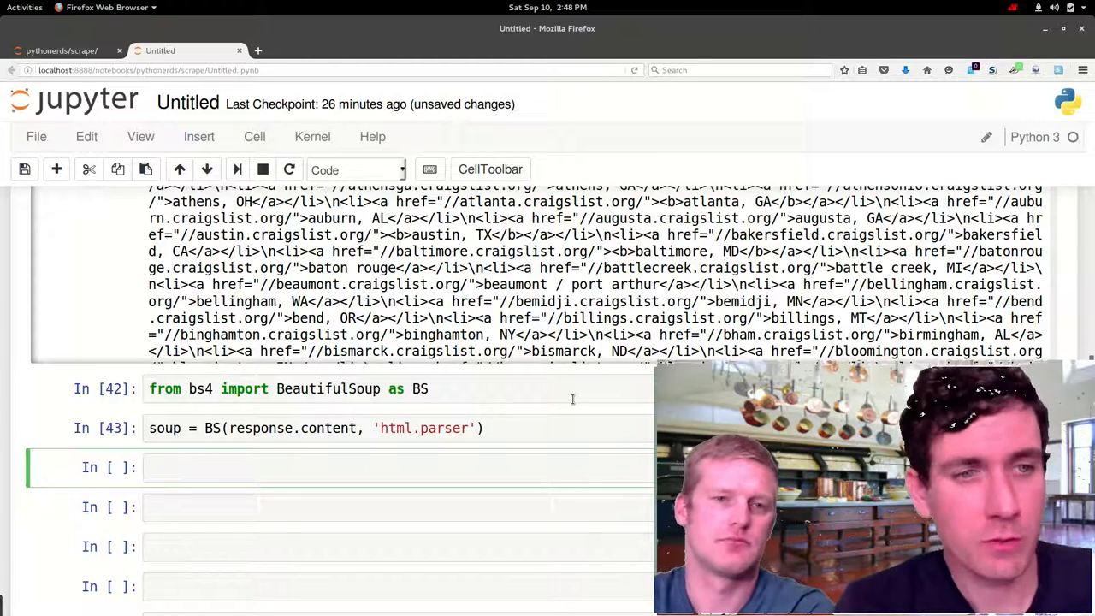
- Run soup.prettify() and scroll its output to the ul list of city links, then collapse it
type("soup")
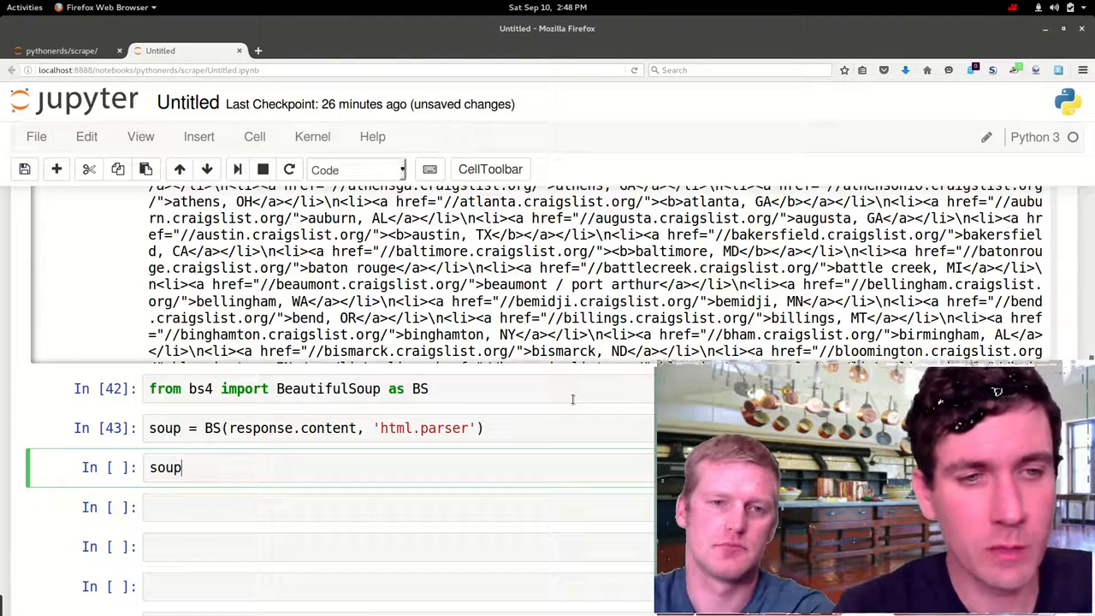
type(".prett")
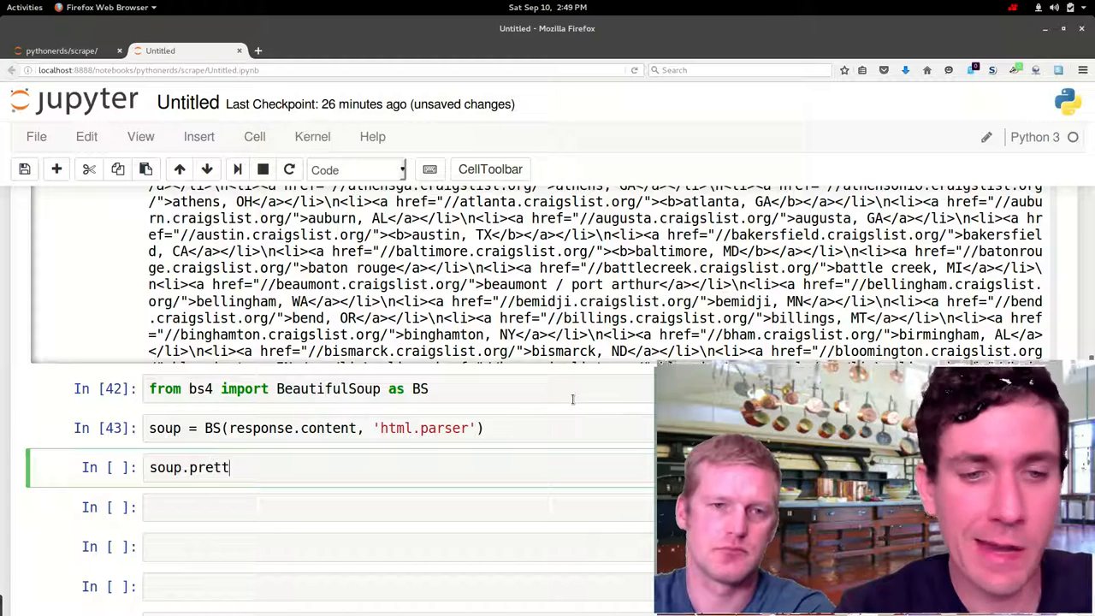
type("ify")
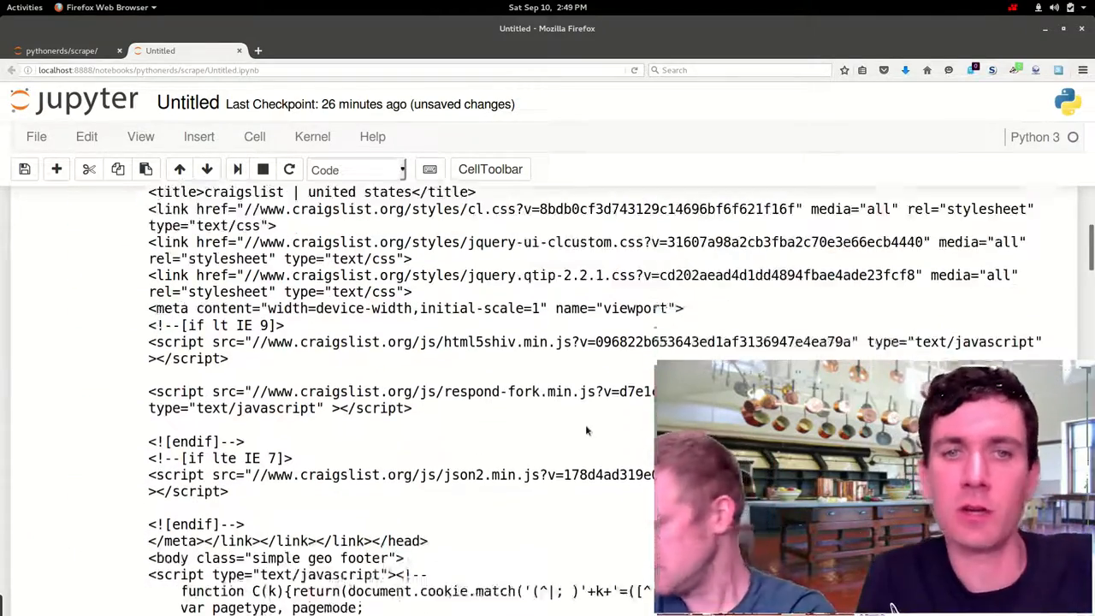
scroll("down", 3)
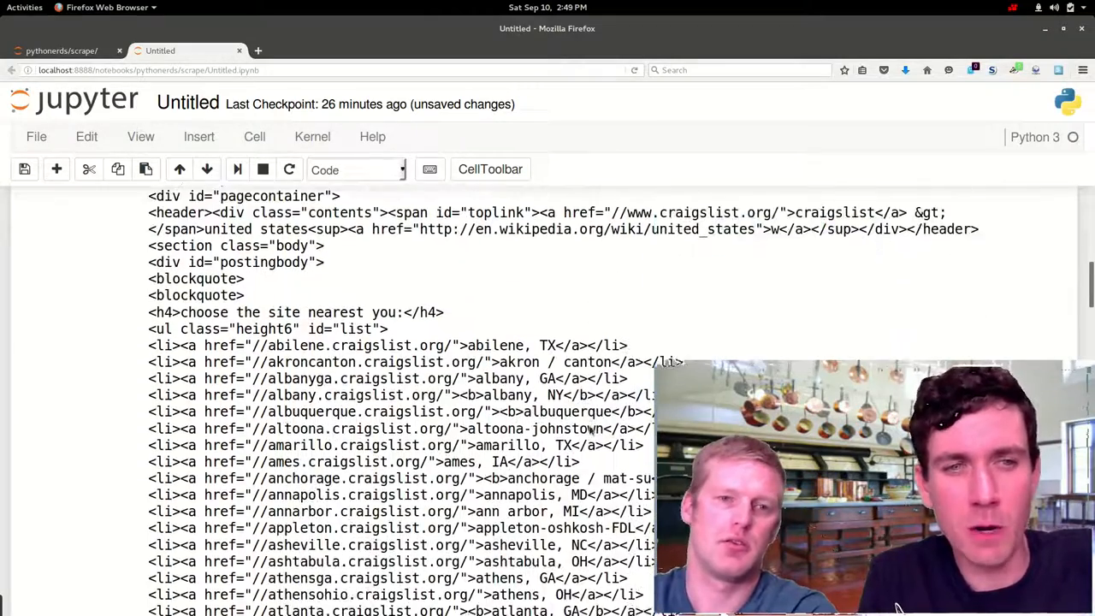
scroll("down", 3)
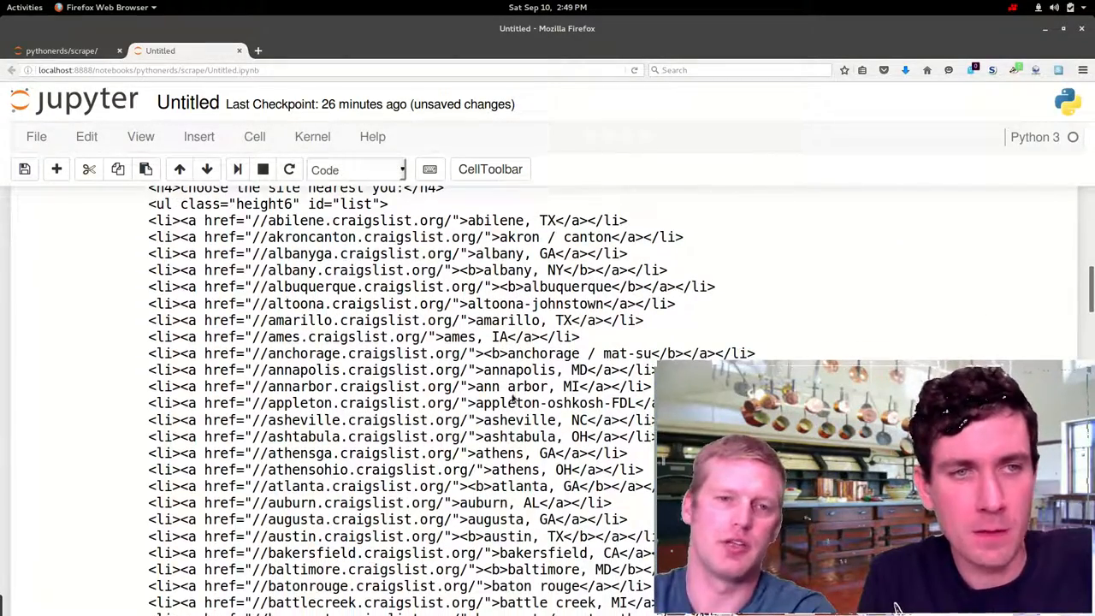
mouse_move(513, 397)
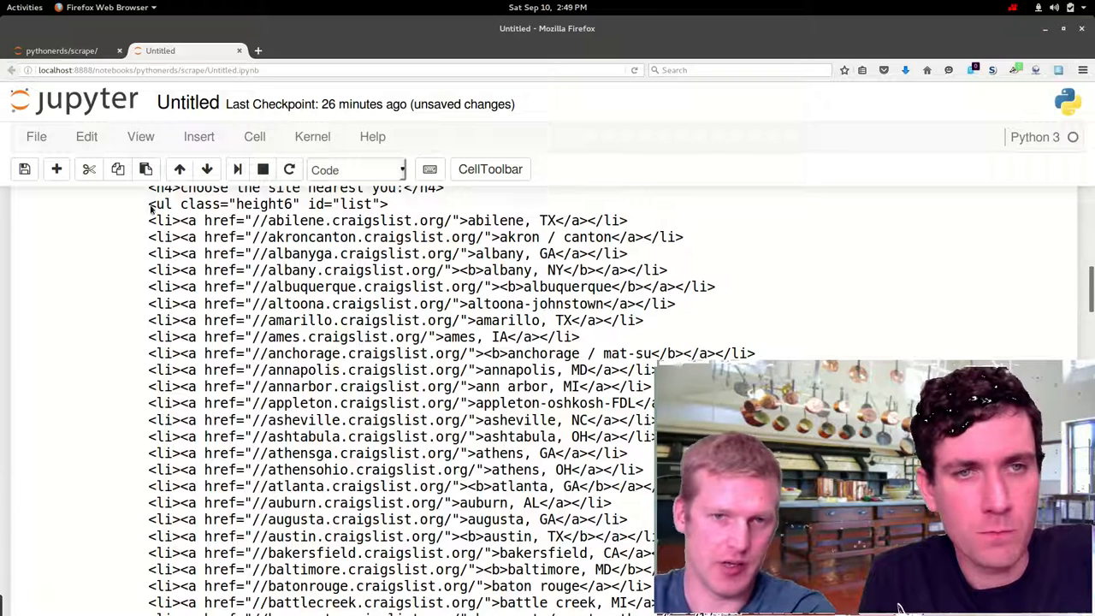
left_click_drag(151, 203, 650, 419)
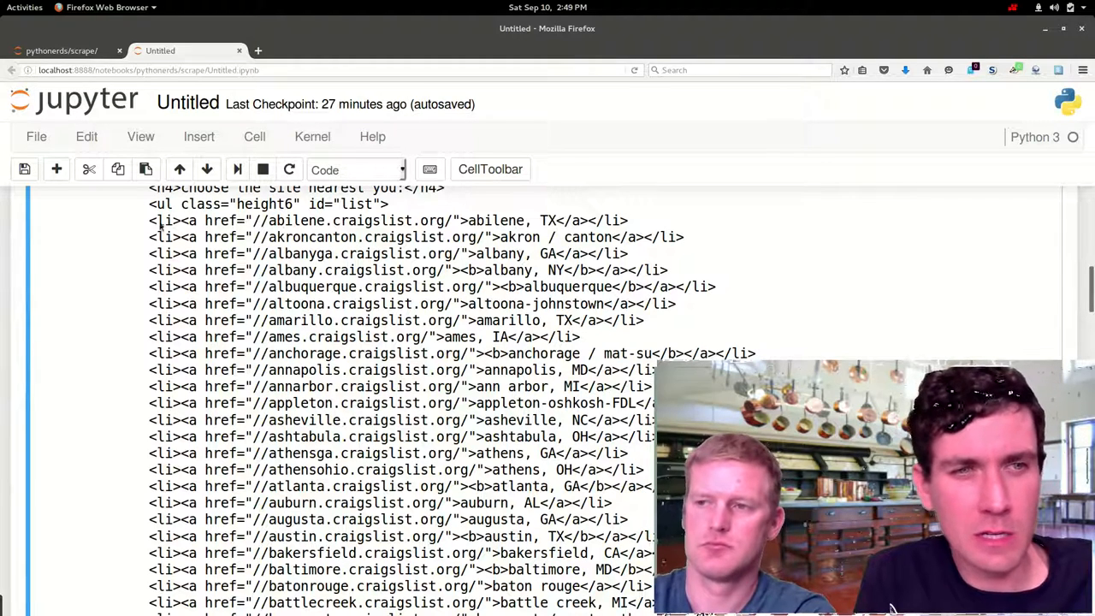
double_click(165, 219)
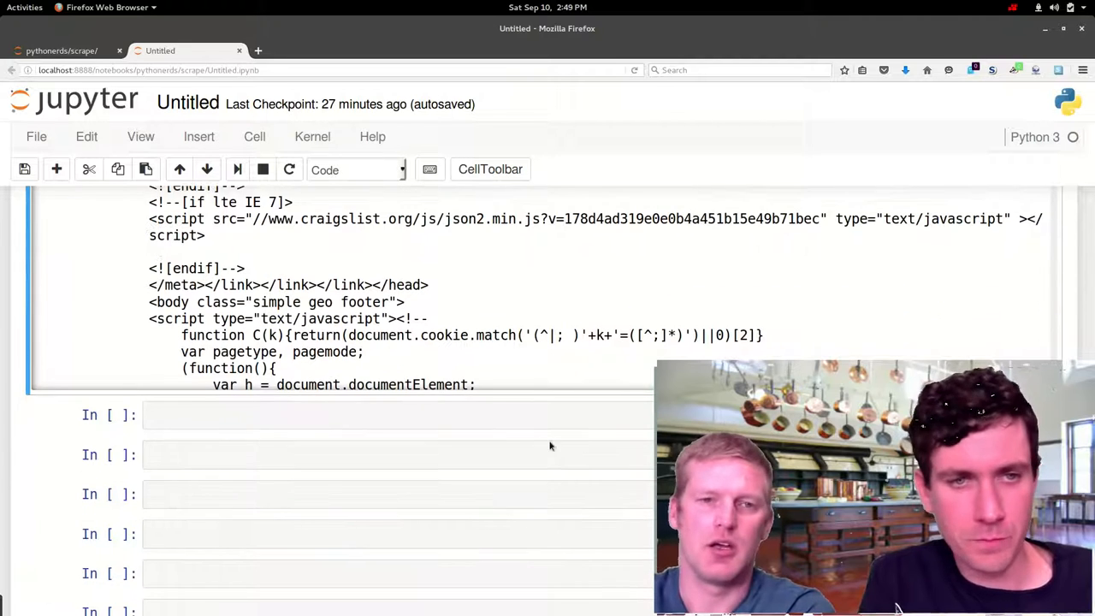
- Collect every ul element with ul_lists = soup.find_all('ul')
left_click(342, 416)
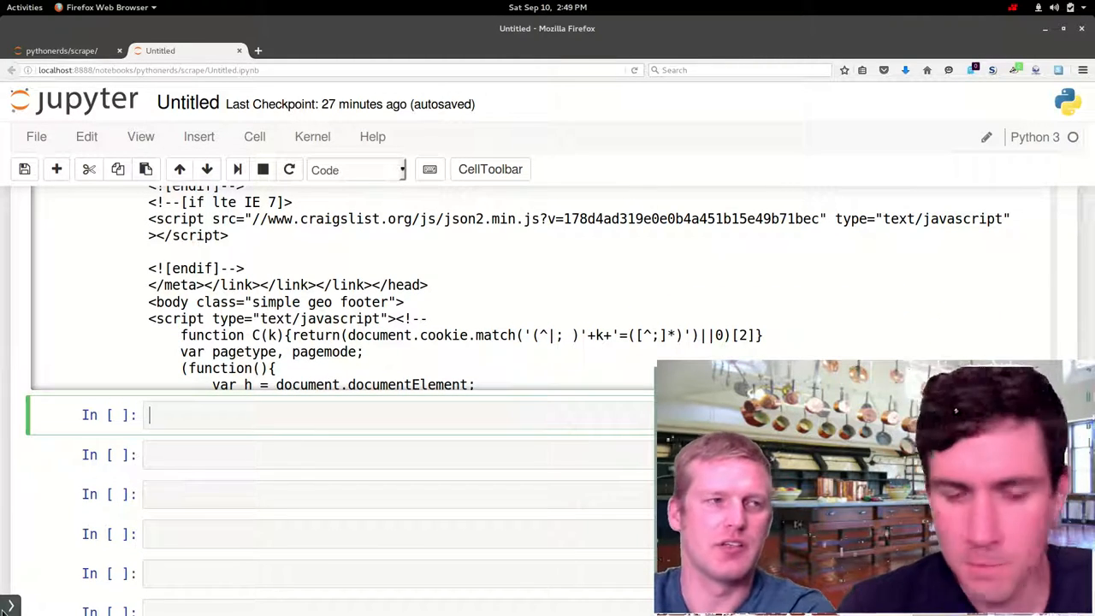
type("ul_list")
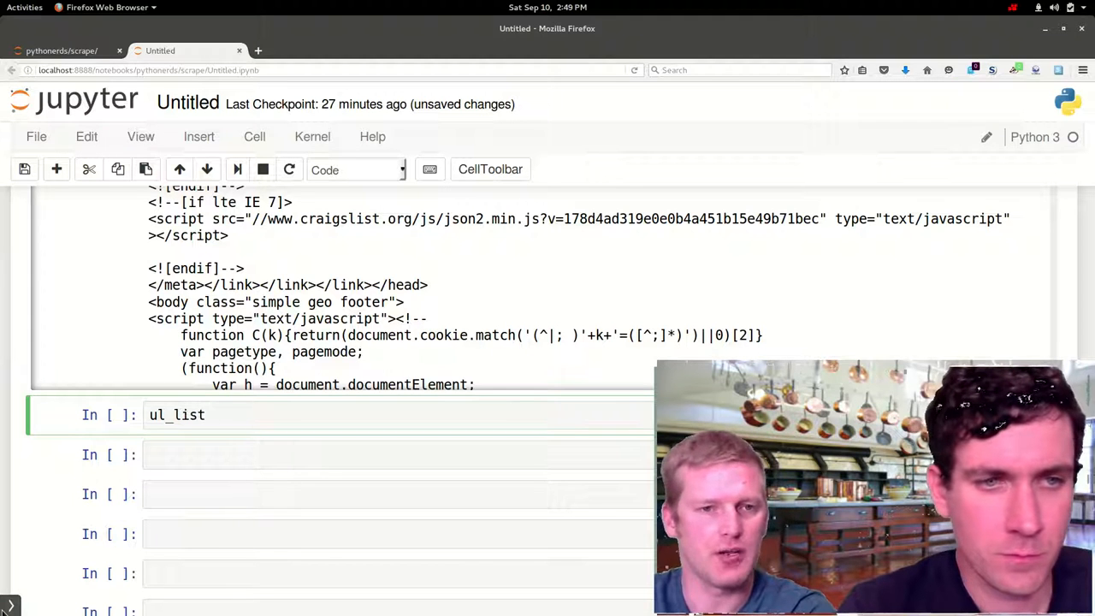
type("s =")
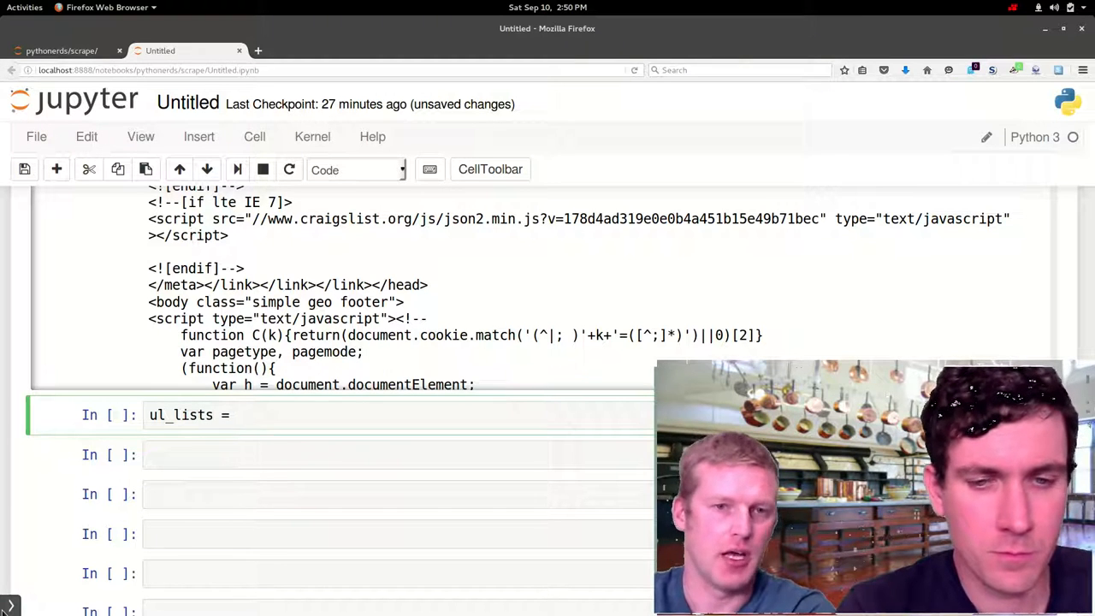
type("soup.")
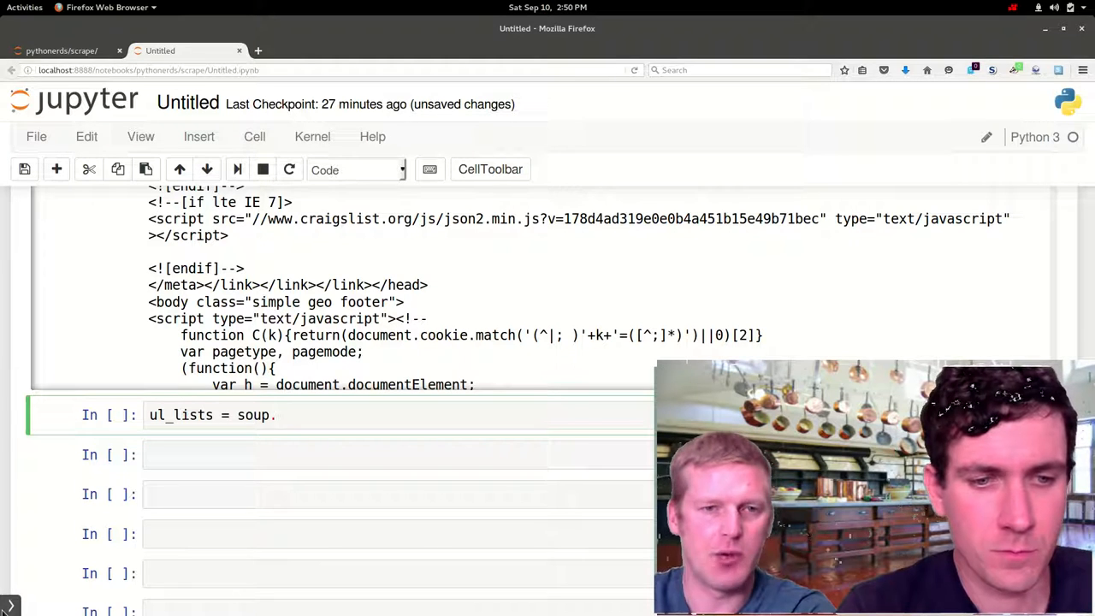
type("find_all")
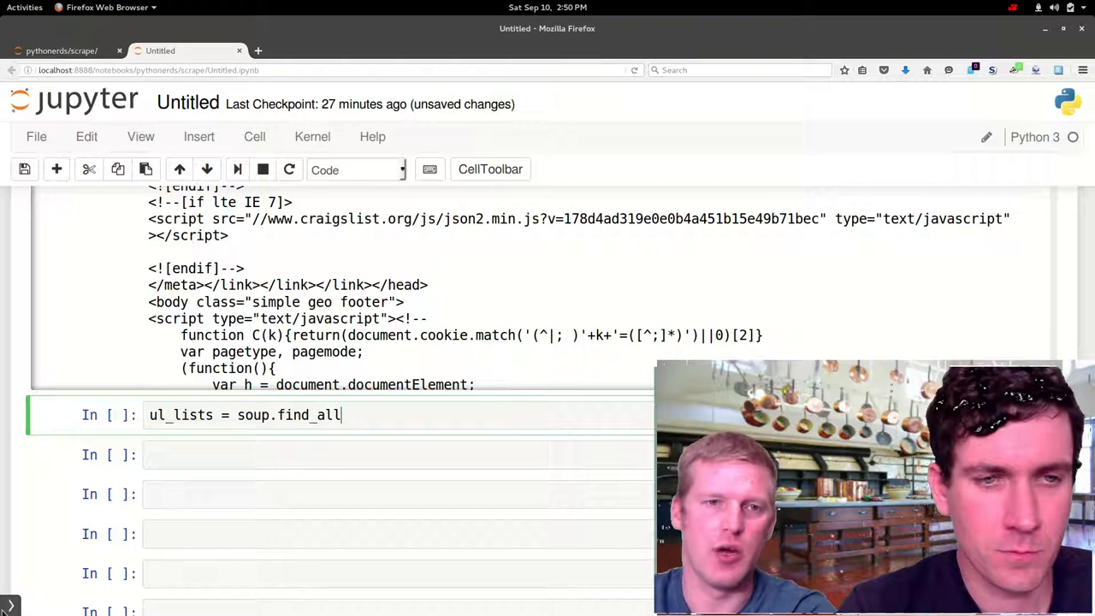
type("()")
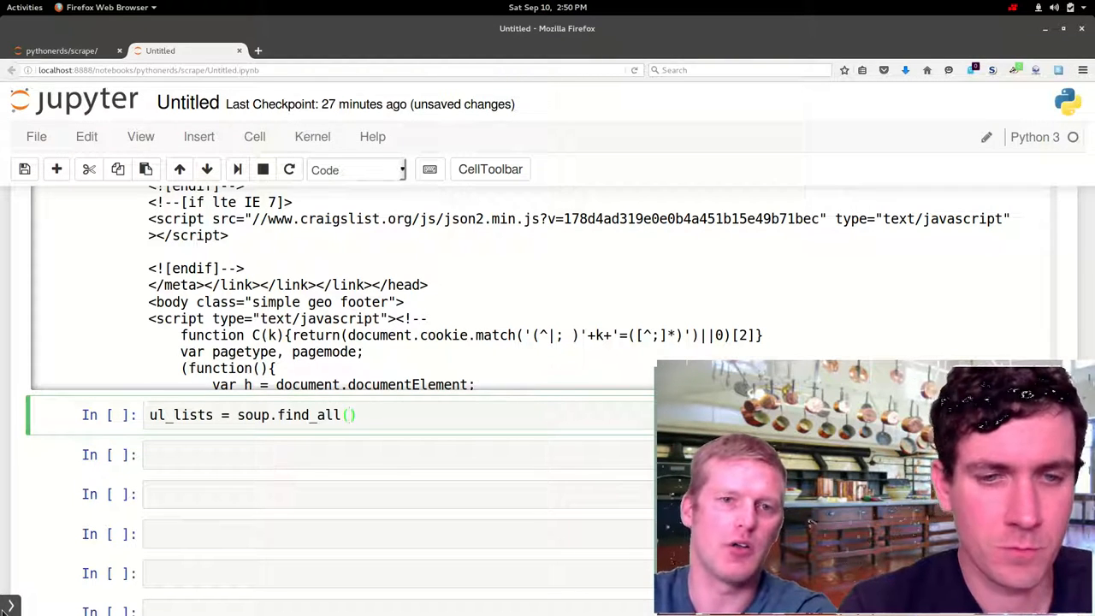
type("'ul'")
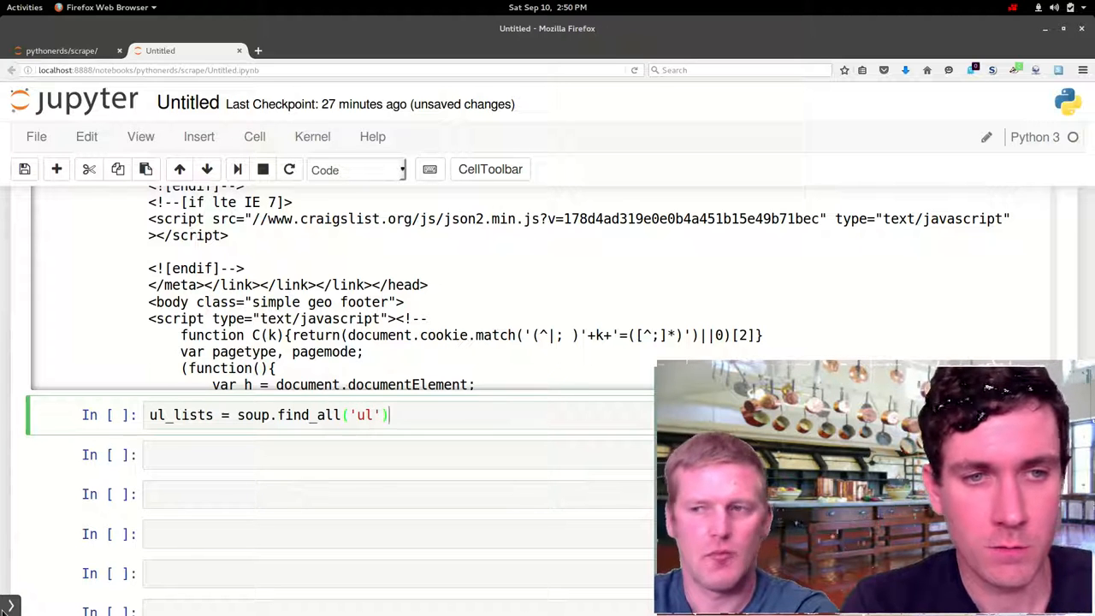
key("shift+enter")
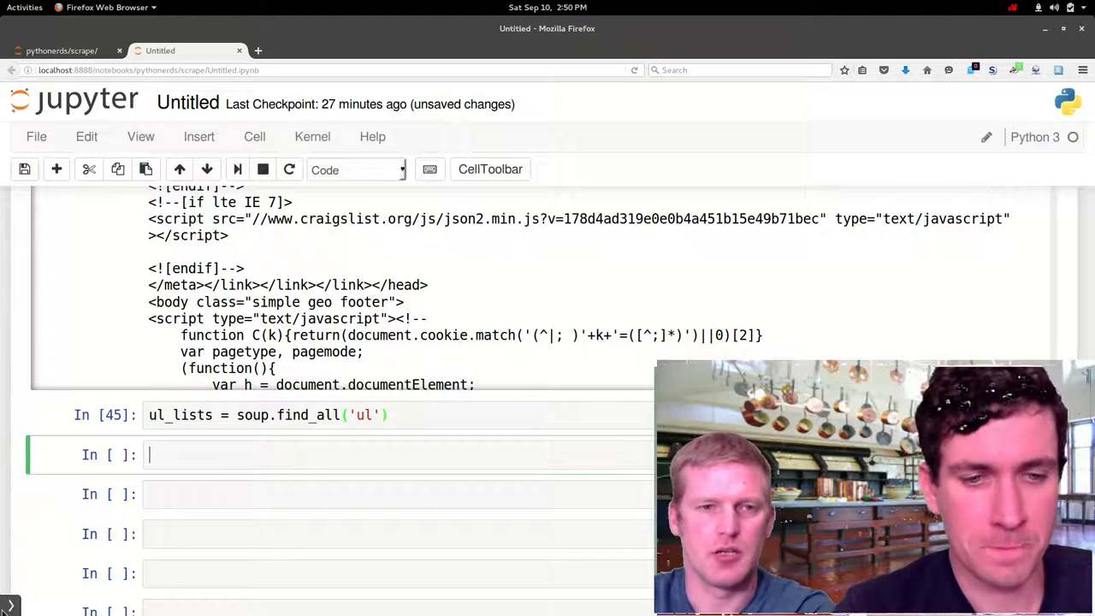
- Display ul_lists and look through its city site links
type("ul")
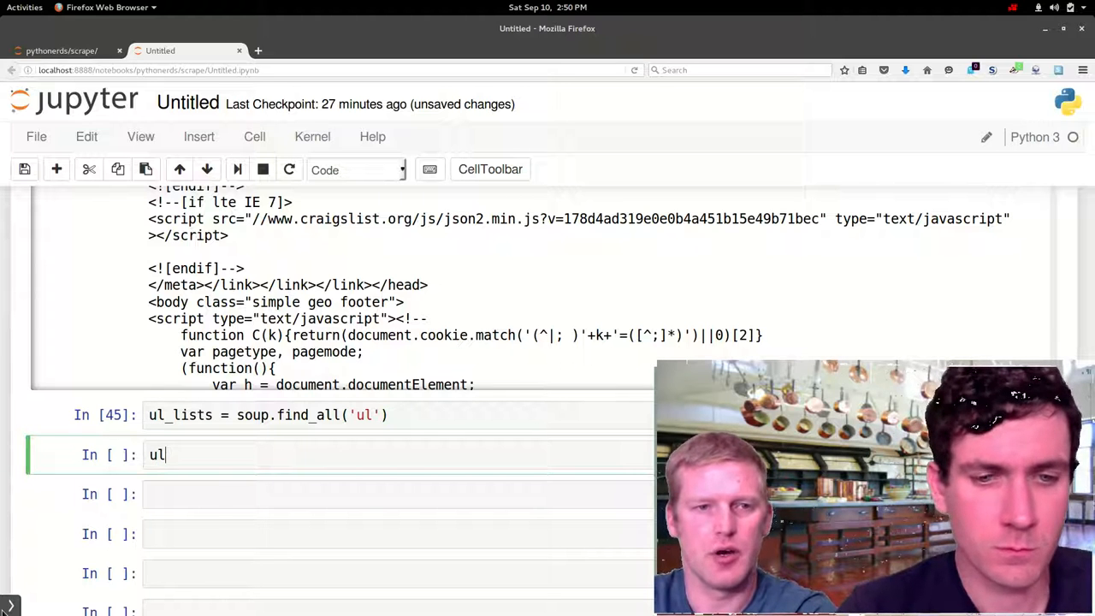
type("_lists")
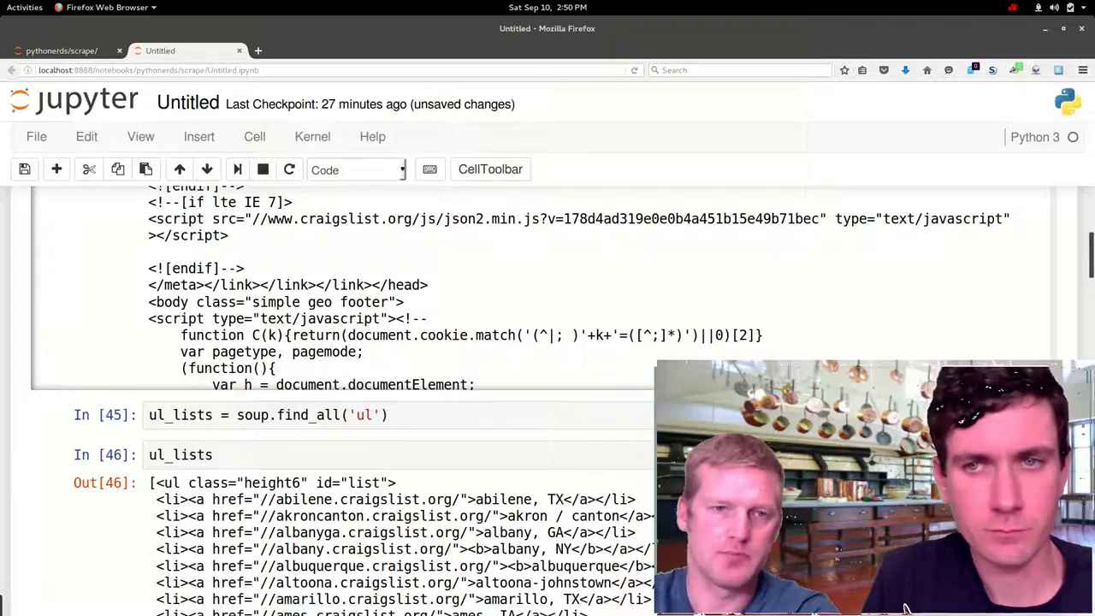
scroll("down", 3)
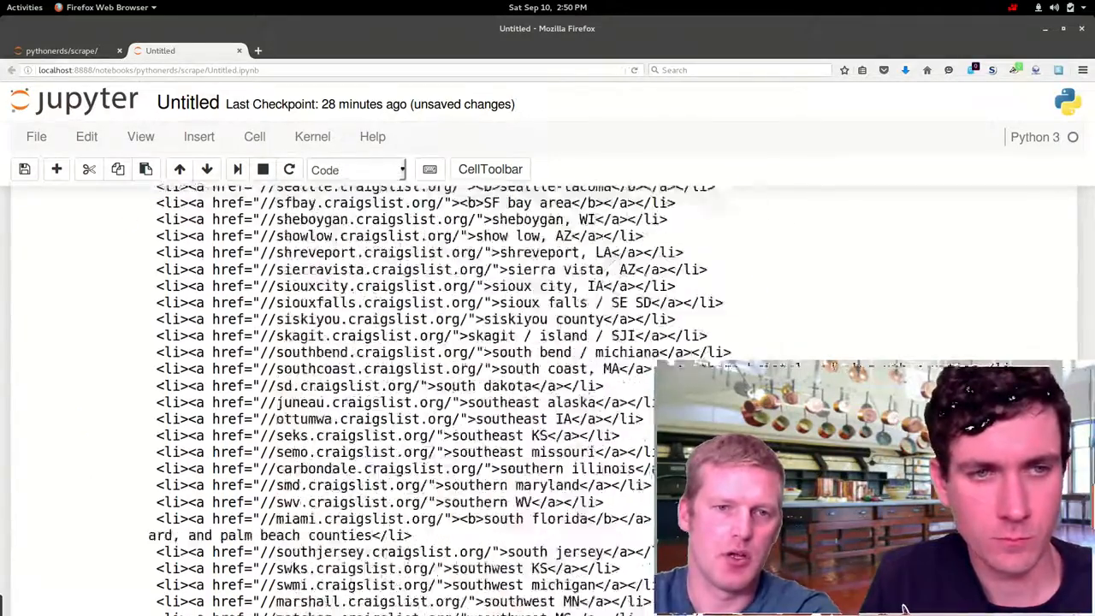
scroll("up", 3)
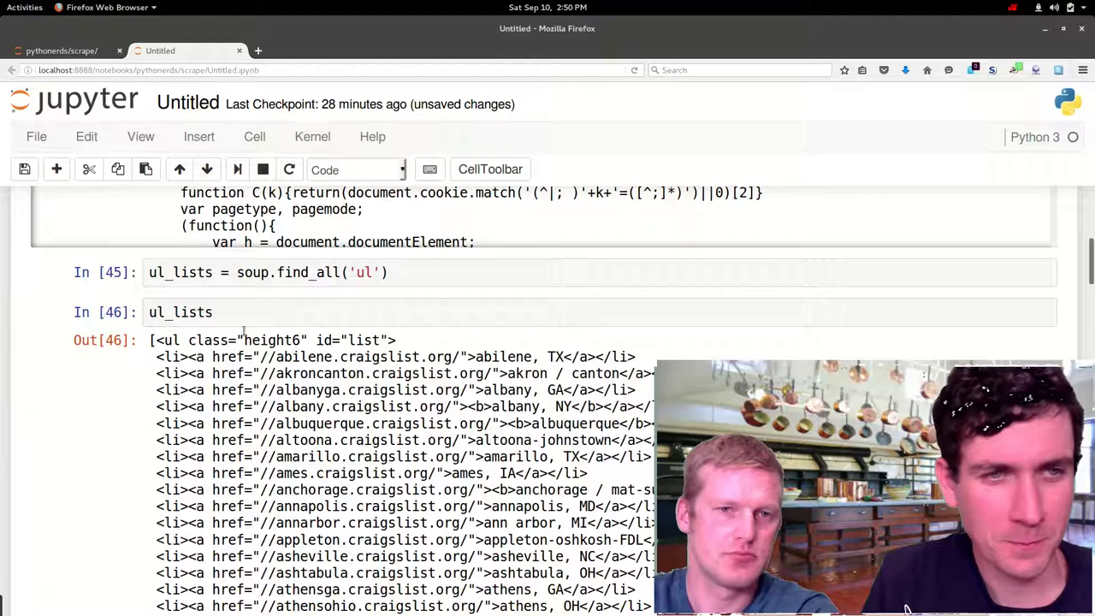
- Check len(ul_lists) is 2 and view ul_lists[-1], the footer list, versus ul_lists[0]
type("len(")
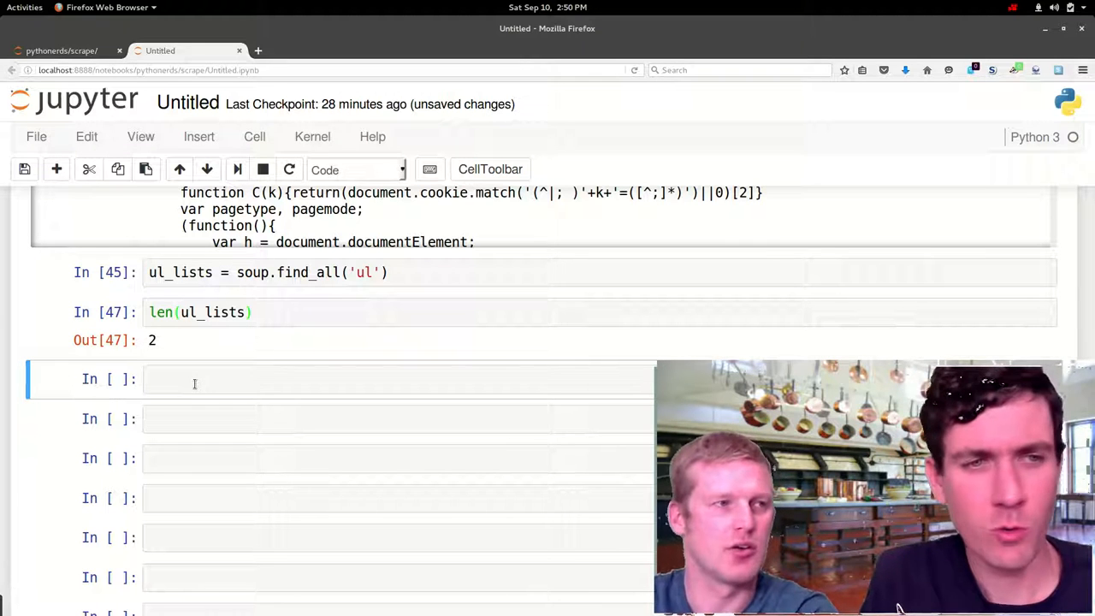
left_click(342, 379)
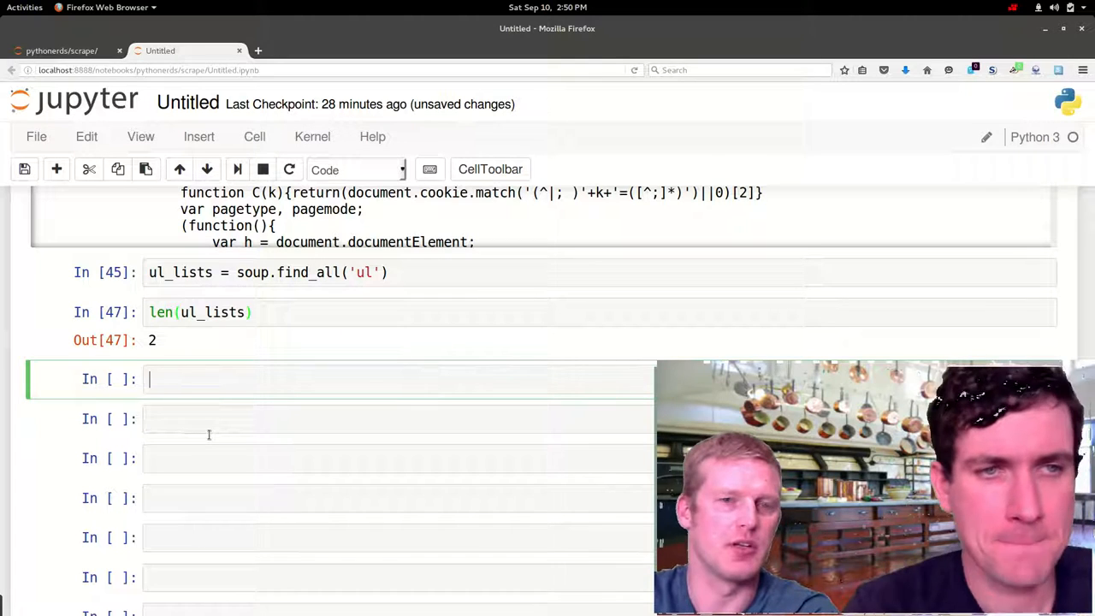
type("le")
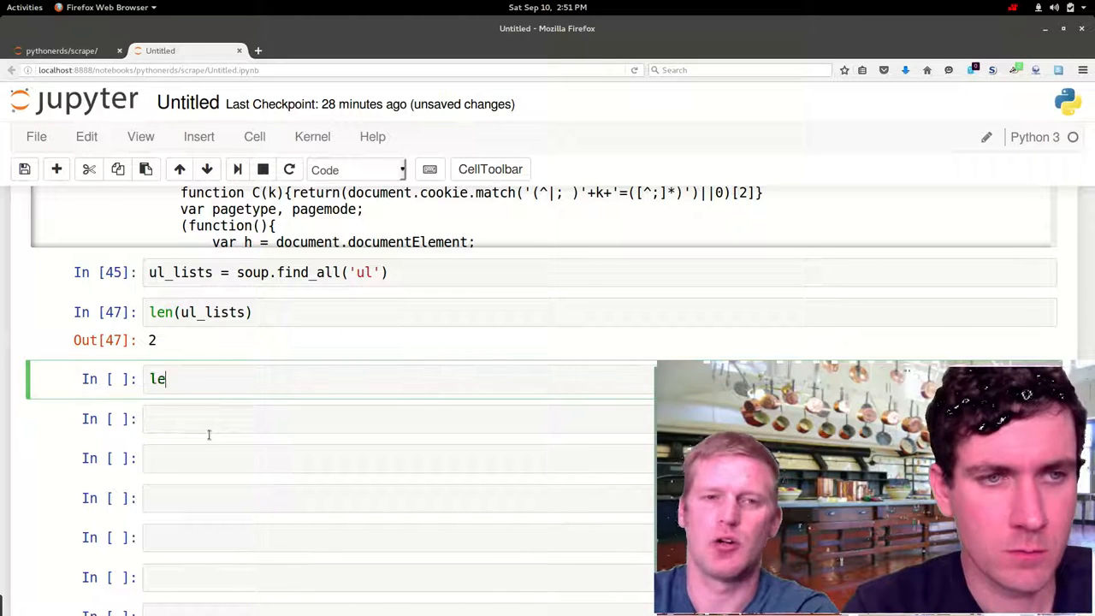
key("BackSpace")
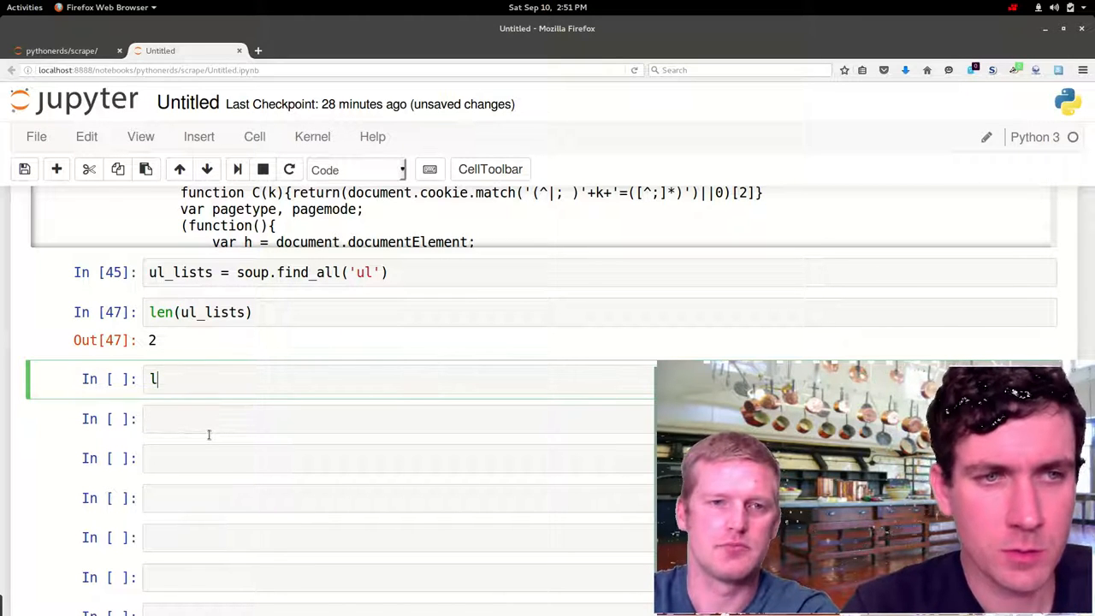
type("ul_lists[-1")
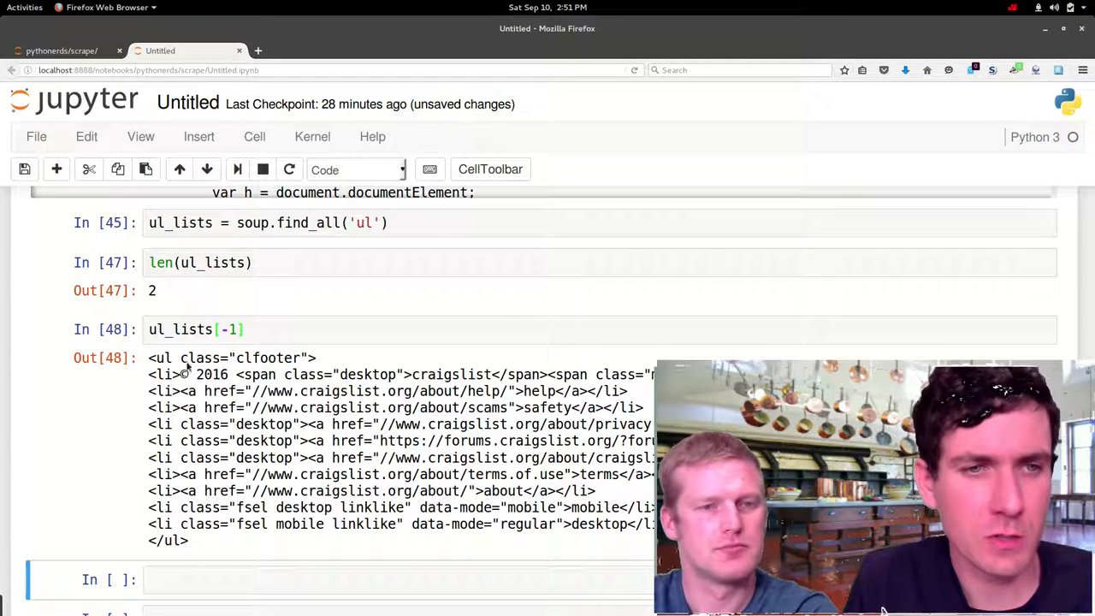
double_click(202, 358)
type("0")
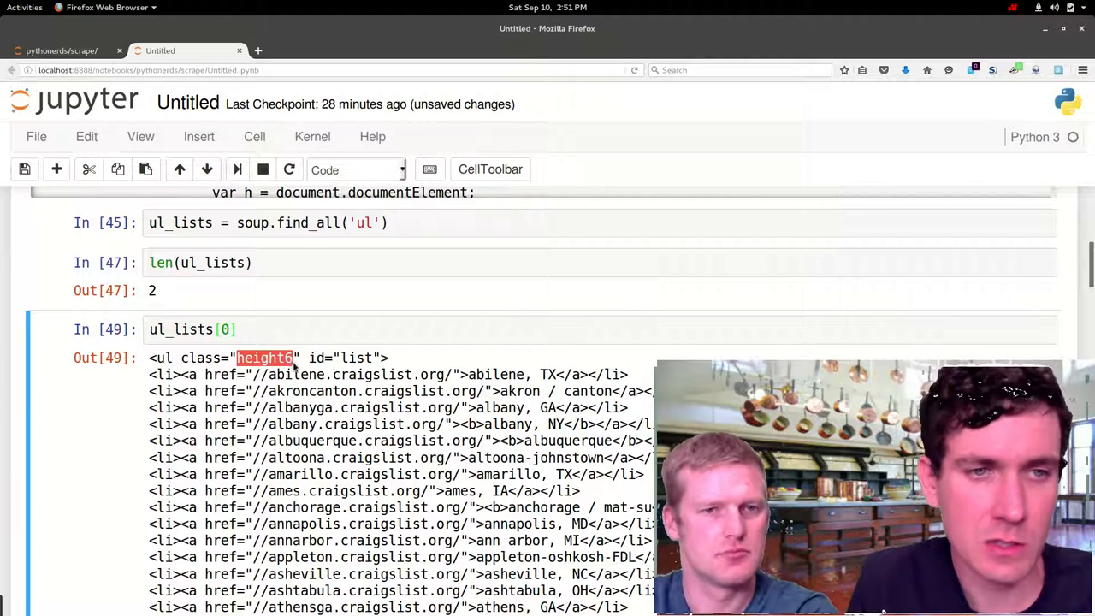
- Start city_list by assigning it ul_lists[0]
left_click(192, 328)
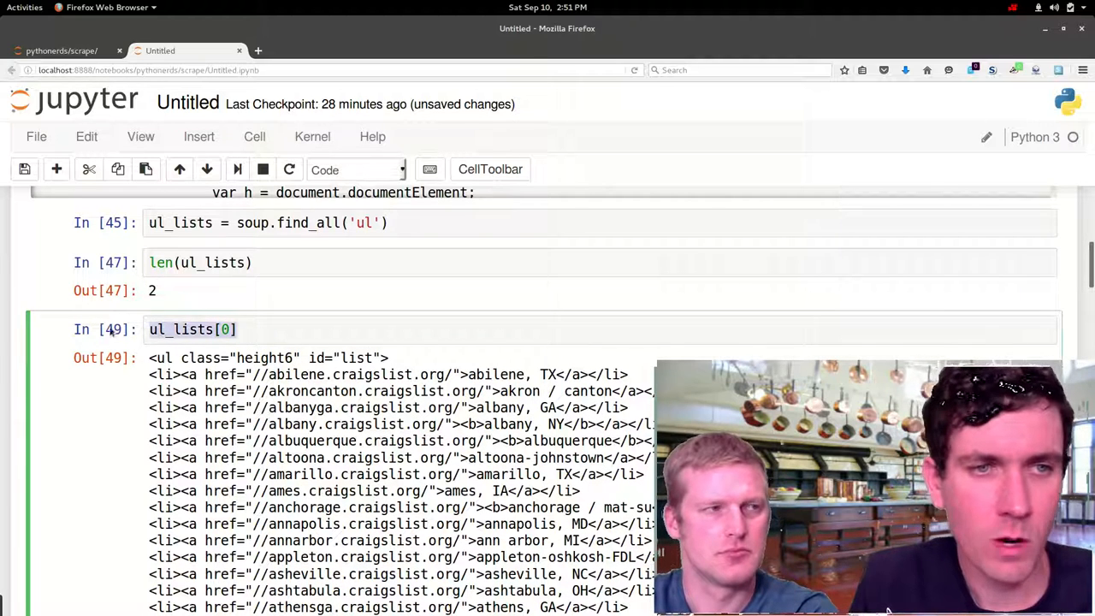
type("c")
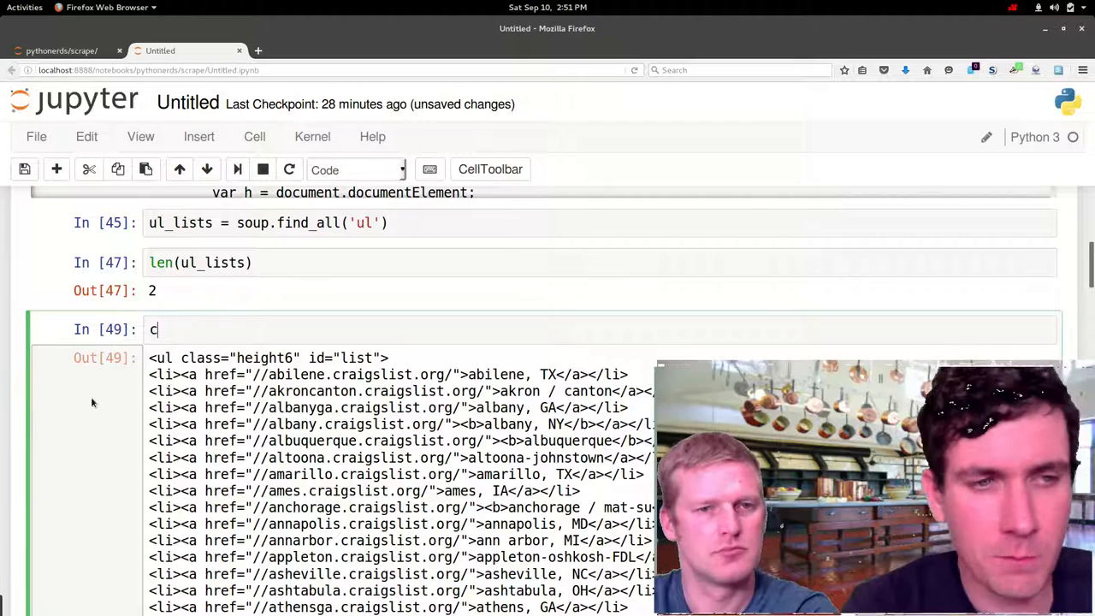
type("ity_list =")
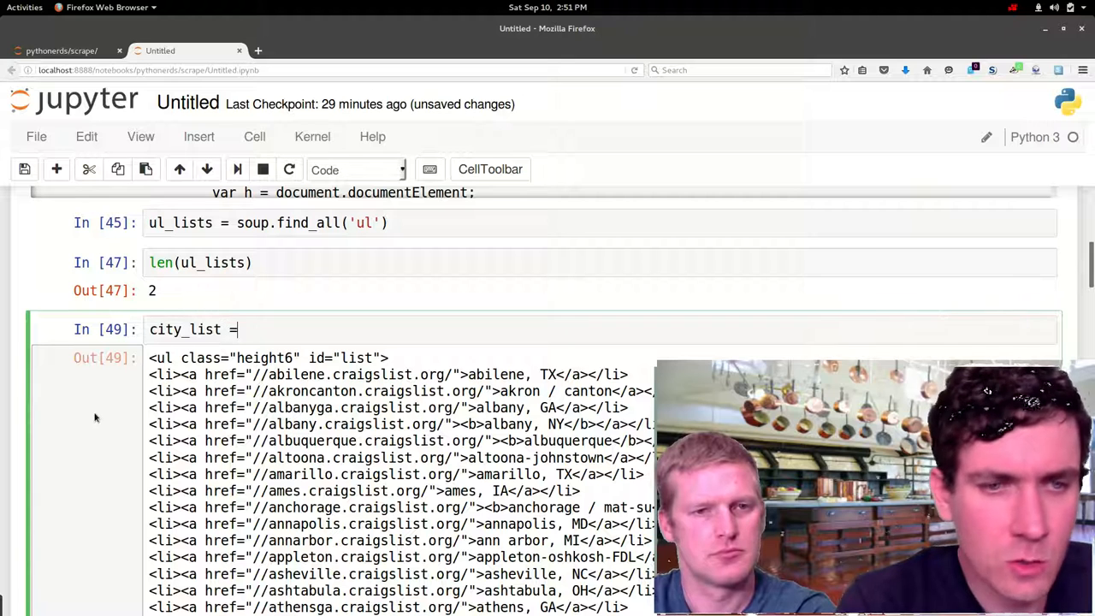
type("ul_lis")
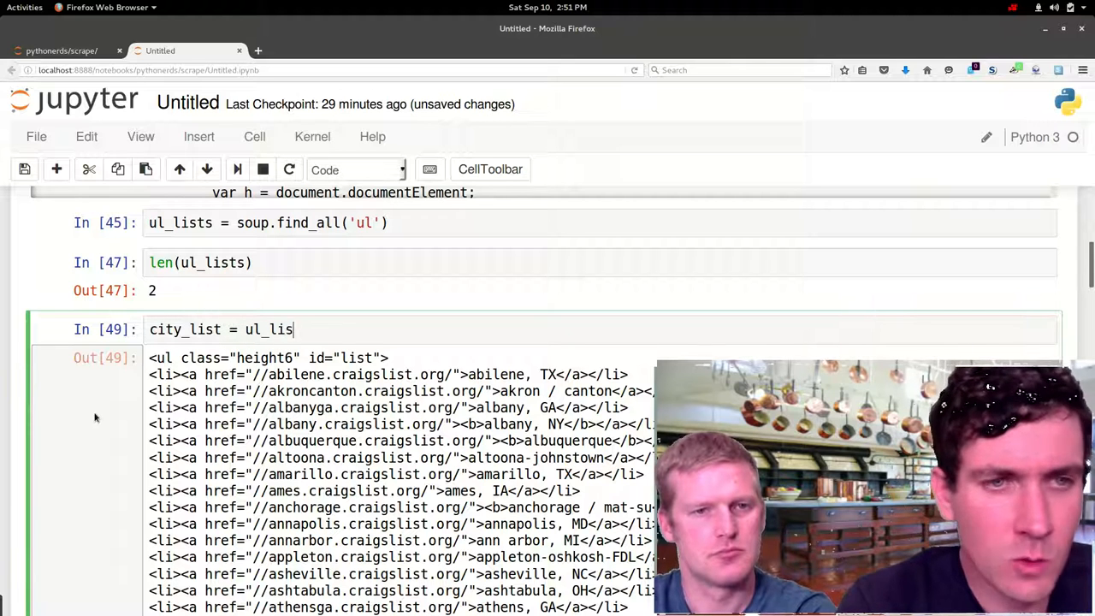
type("ts")
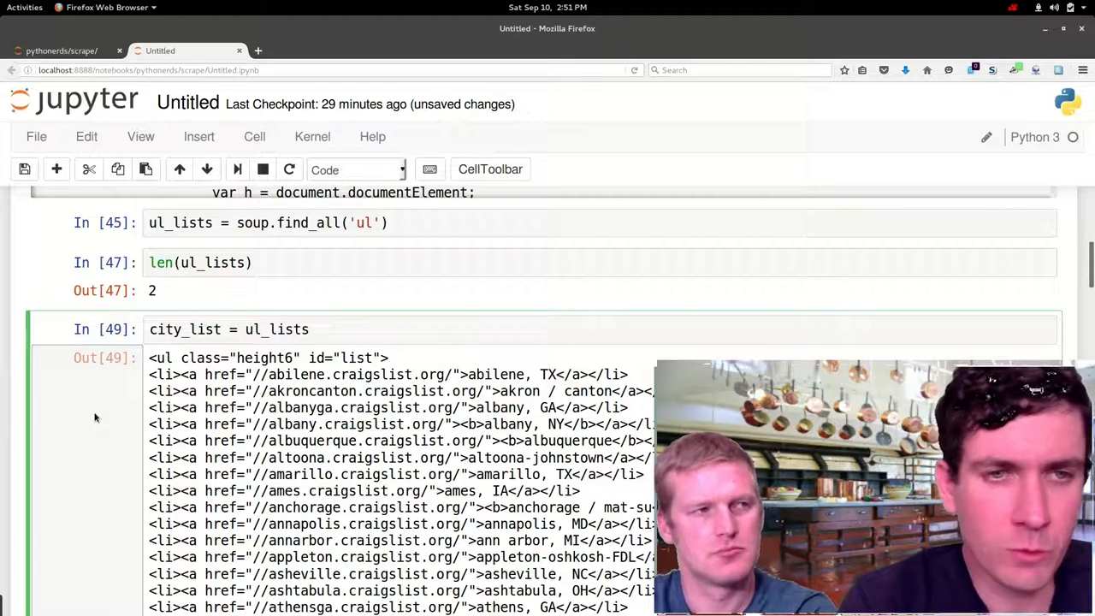
type("[0]")
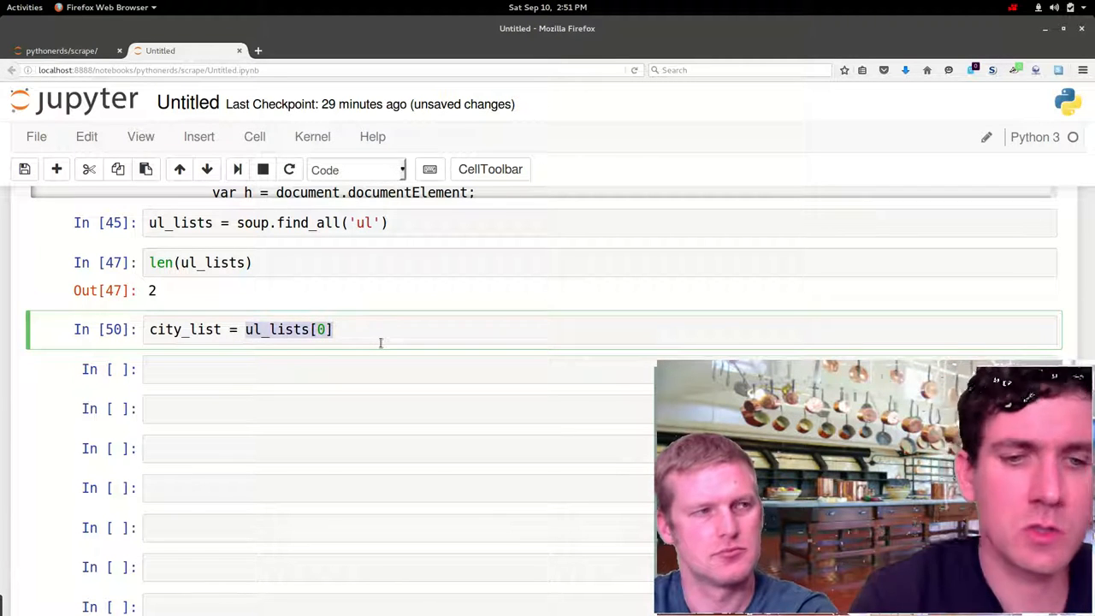
- Rewrite city_list as soup.find_all('ul', {'class': 'height6'}) and run it
type("soup.find")
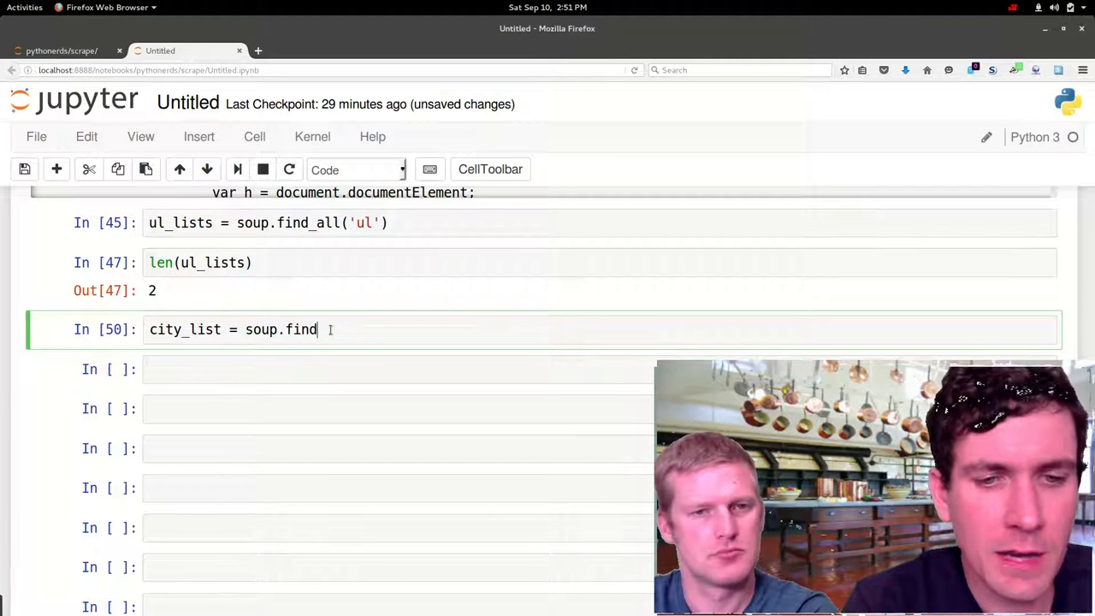
type("_all()")
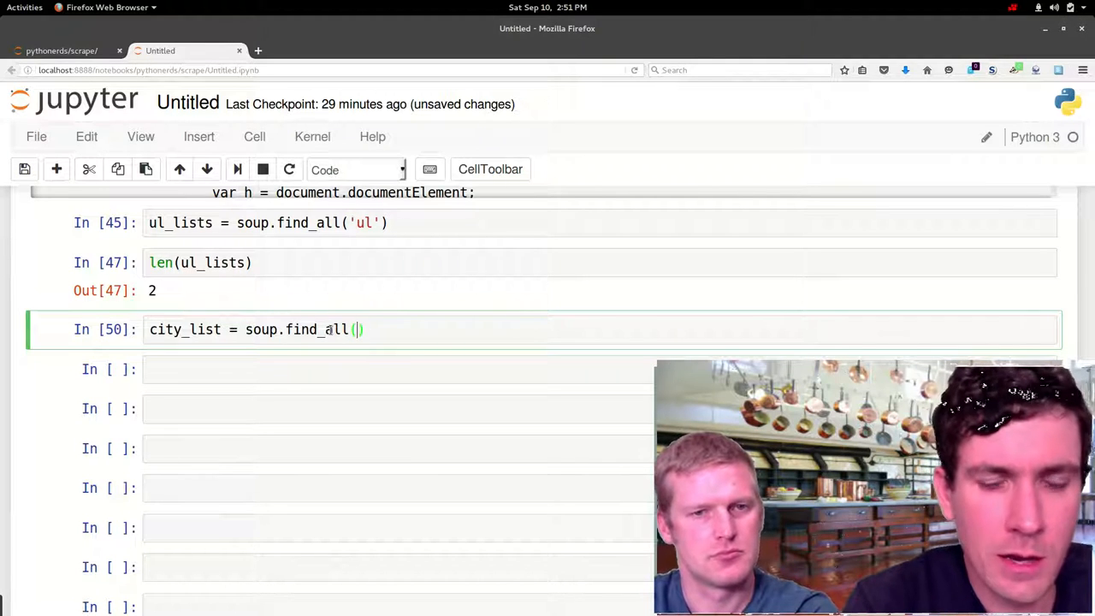
type("'ul'")
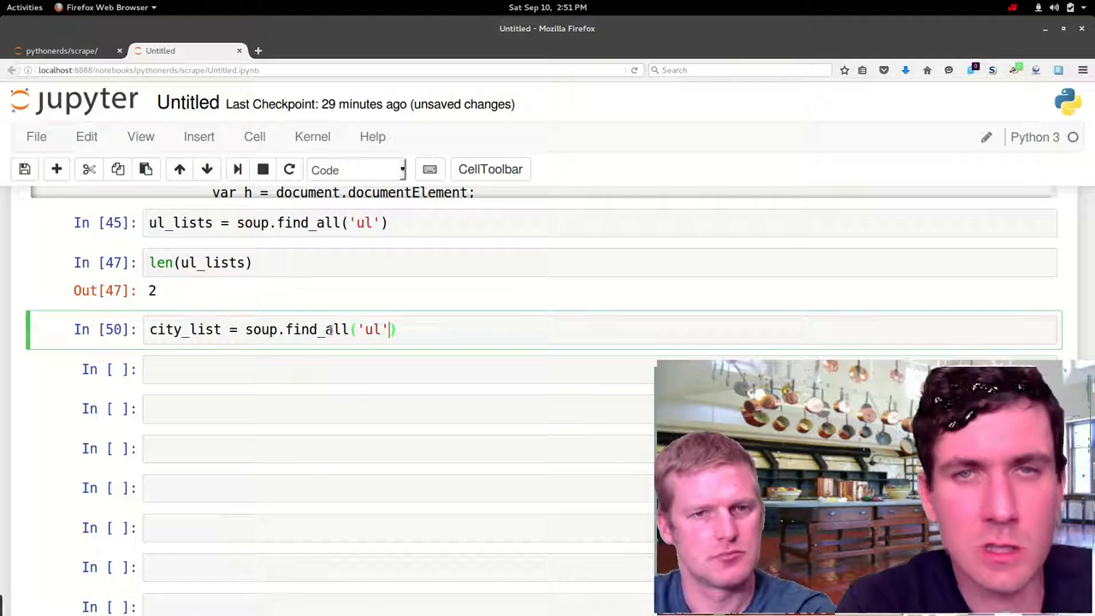
type(",")
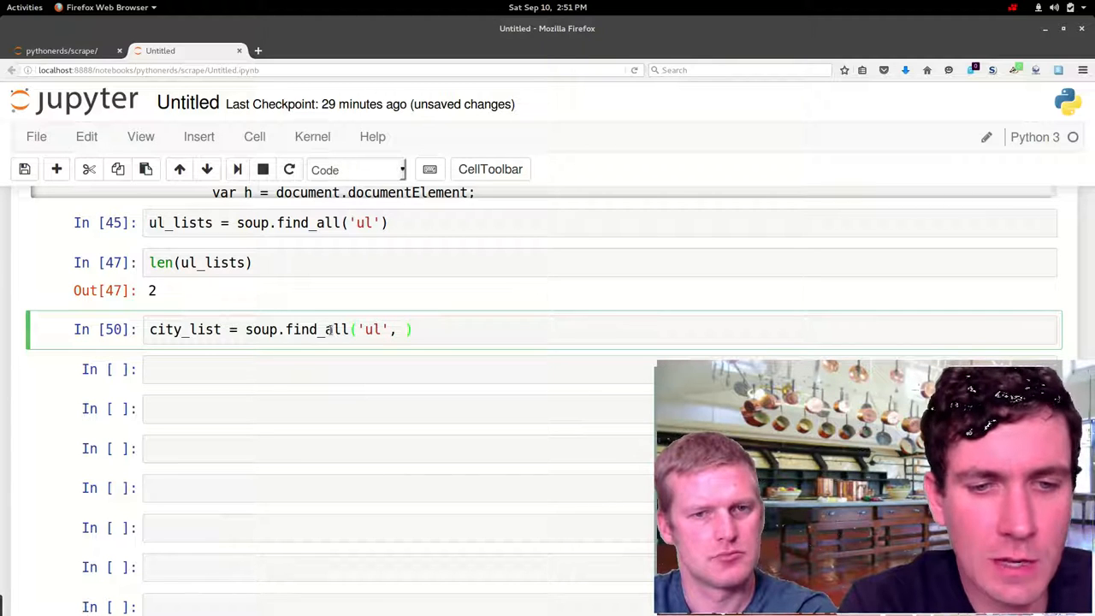
type("(")
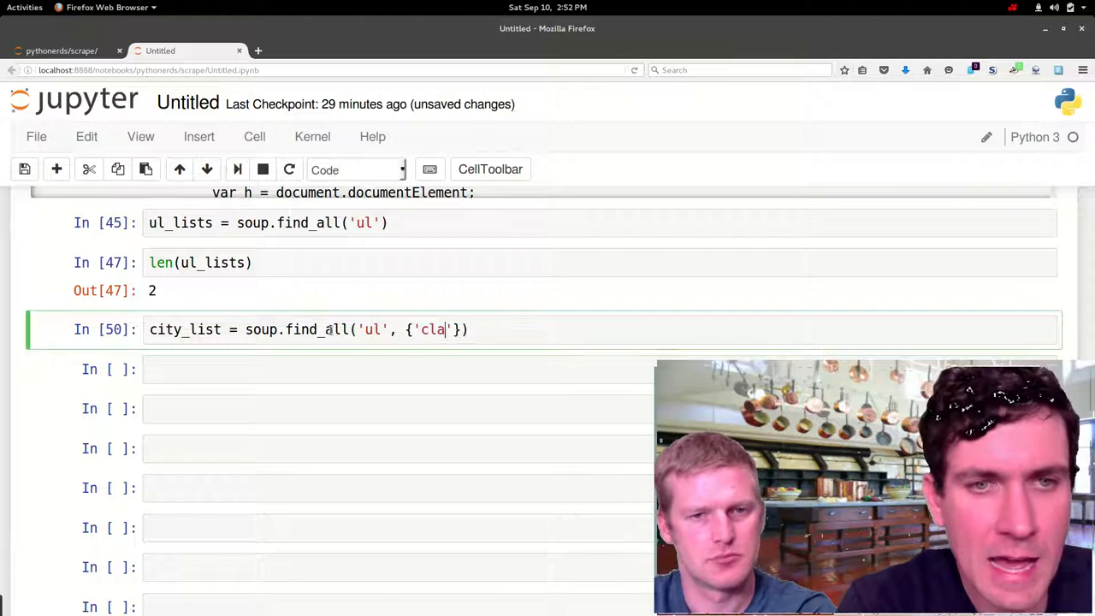
type("ss")
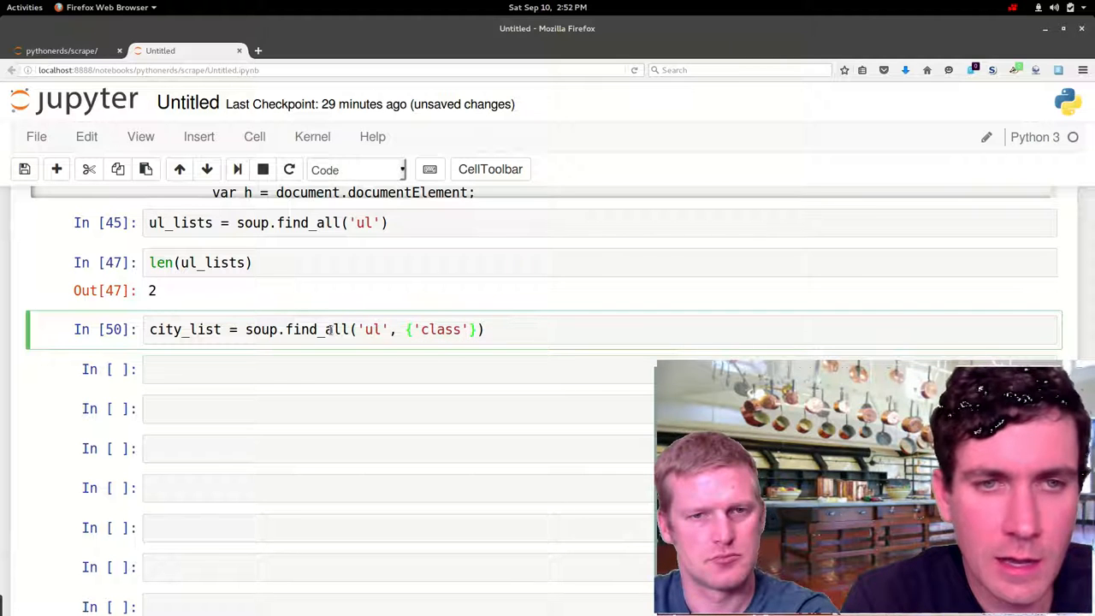
type(": ''")
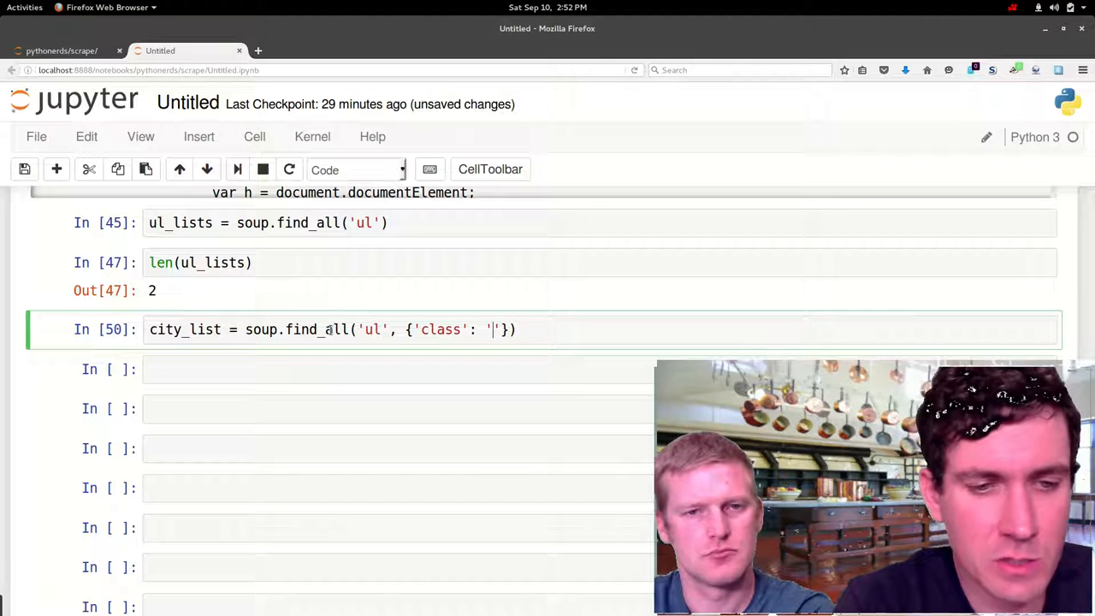
type("header6")
left_click(600, 370)
type("c")
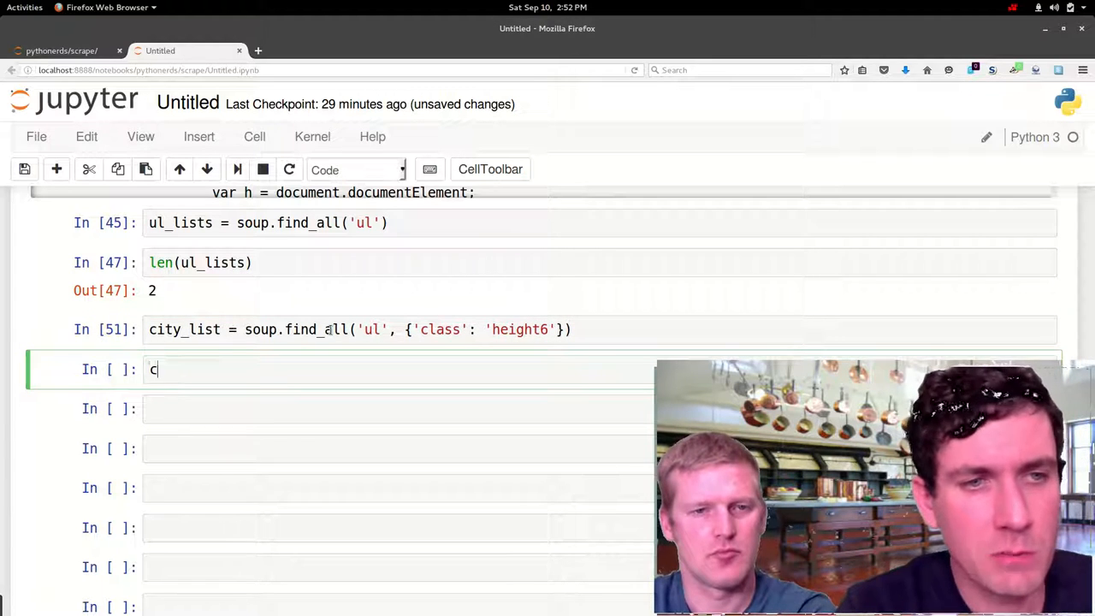
- Switch city_list to soup.find so it holds the single height6 list, then redisplay city_list
type("ity_list")
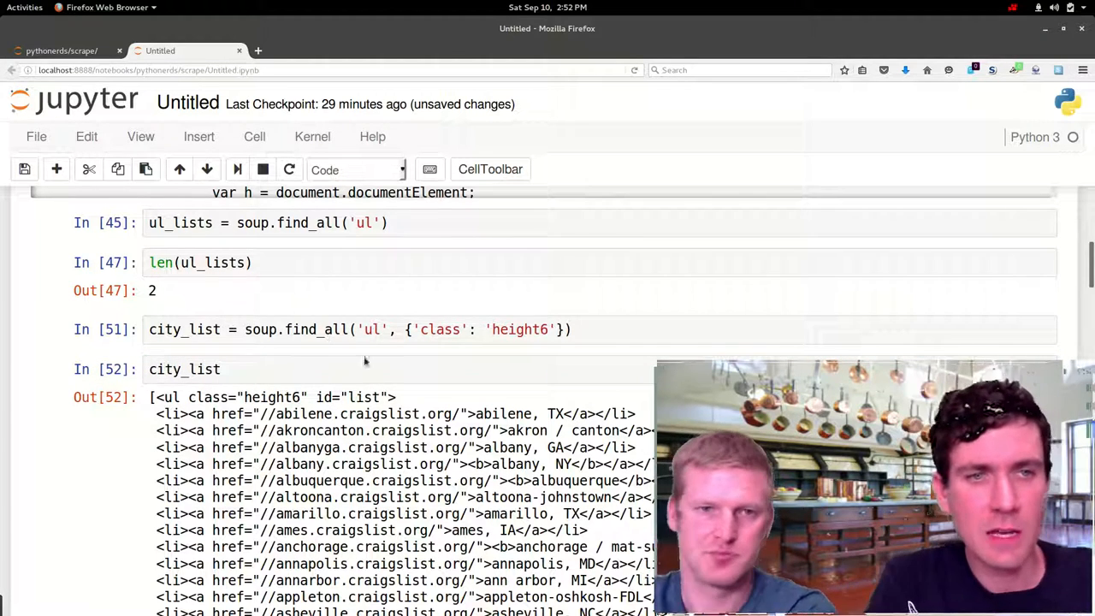
left_click(185, 369)
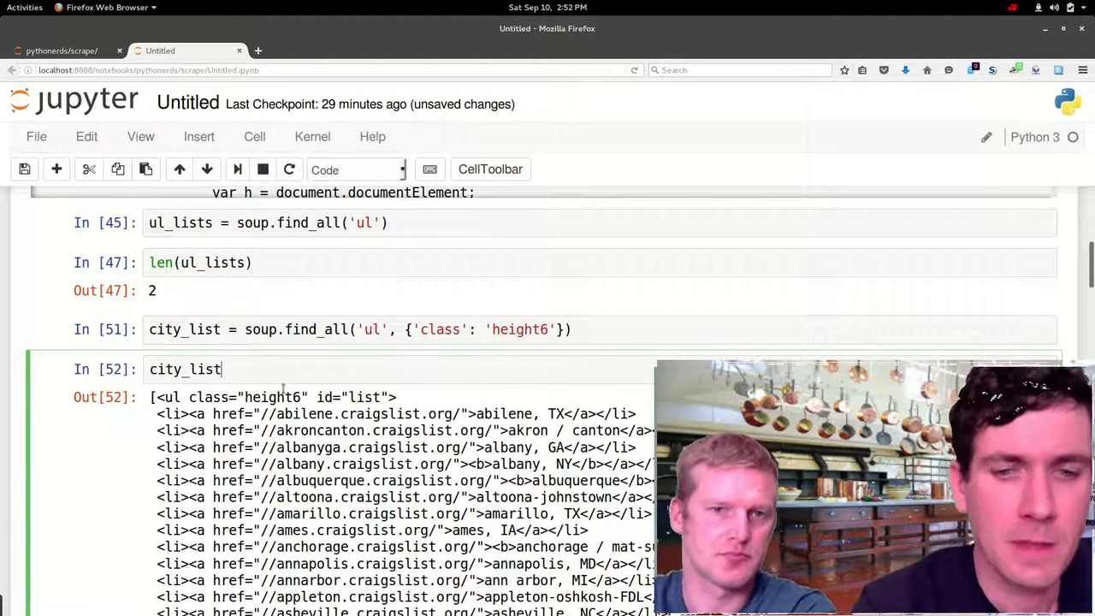
type("[0")
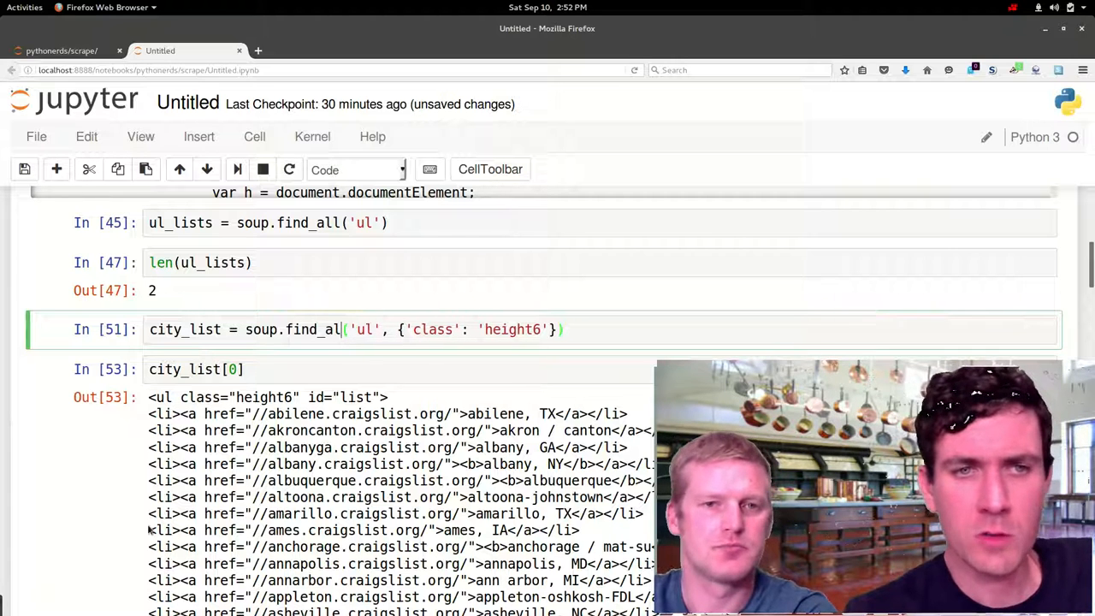
key("BackSpace")
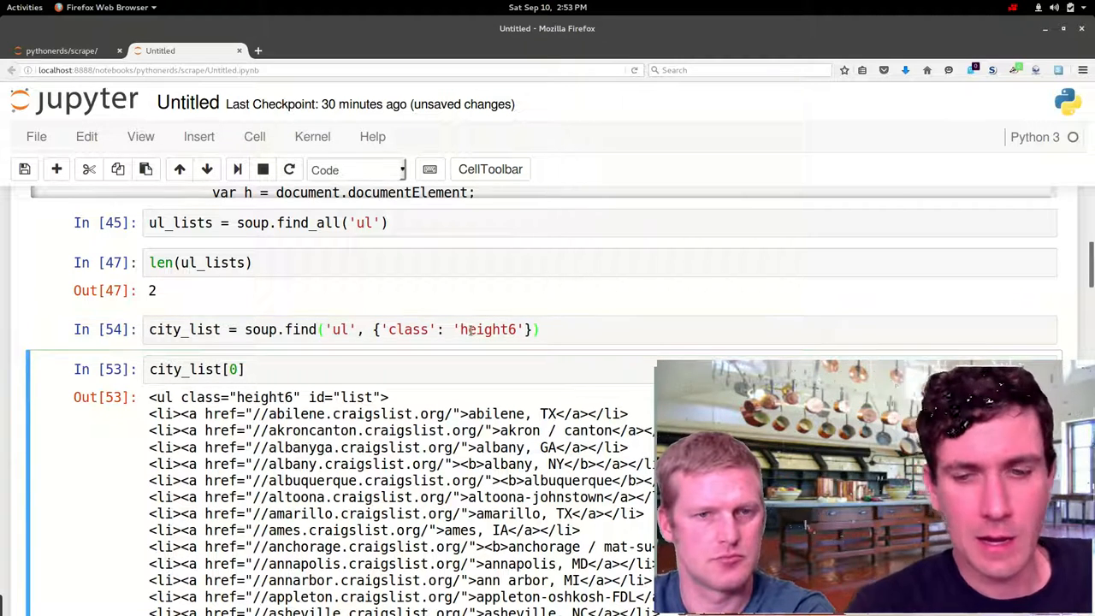
key("BackSpace")
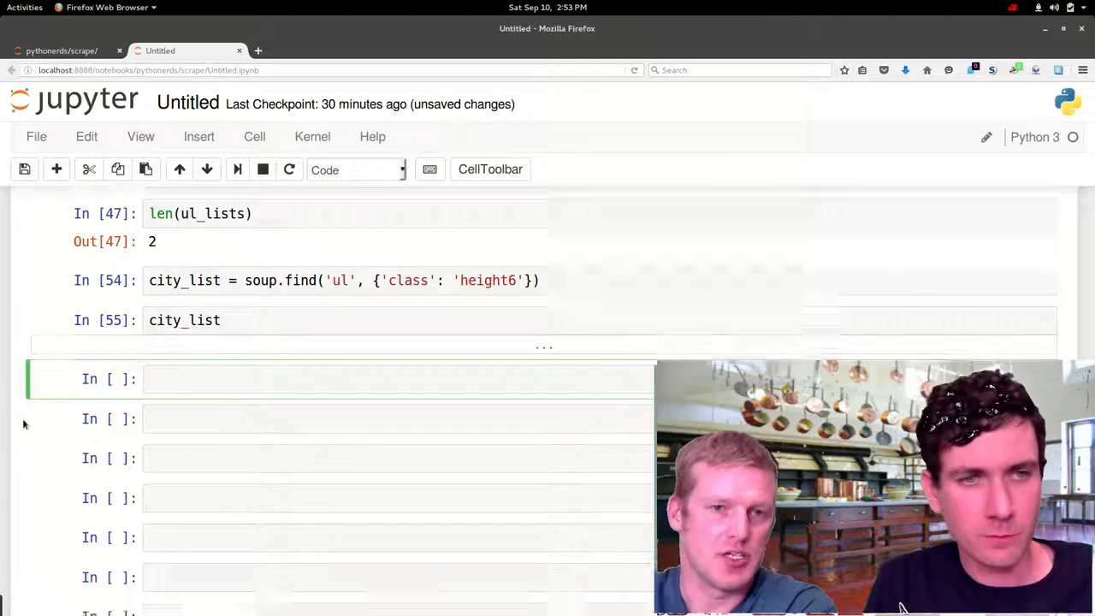
- Create an empty dictionary with city_dict = {}
scroll("down", 3)
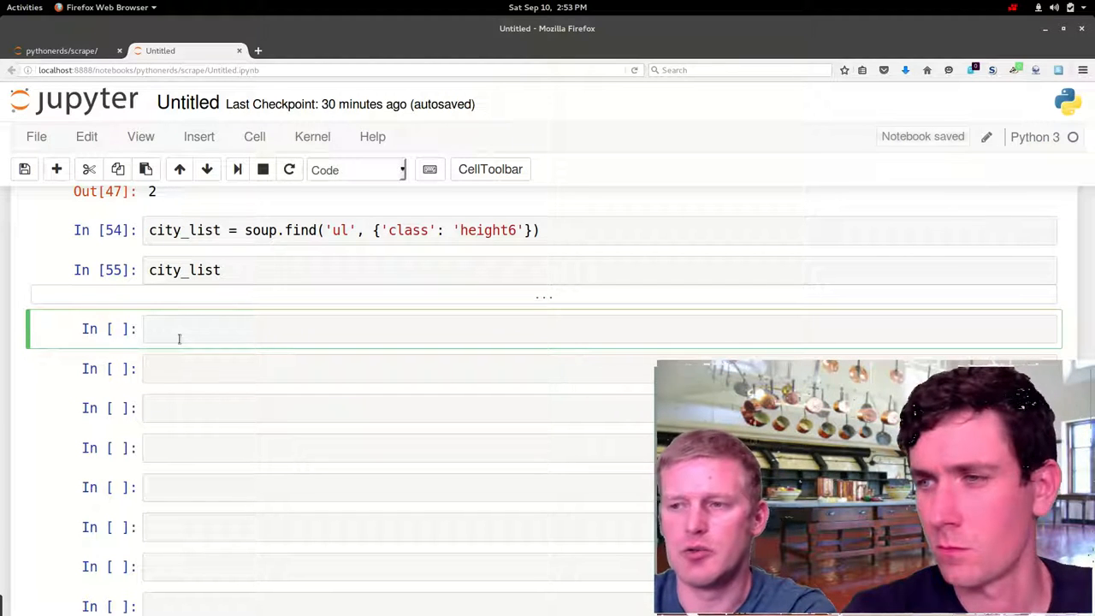
type("city")
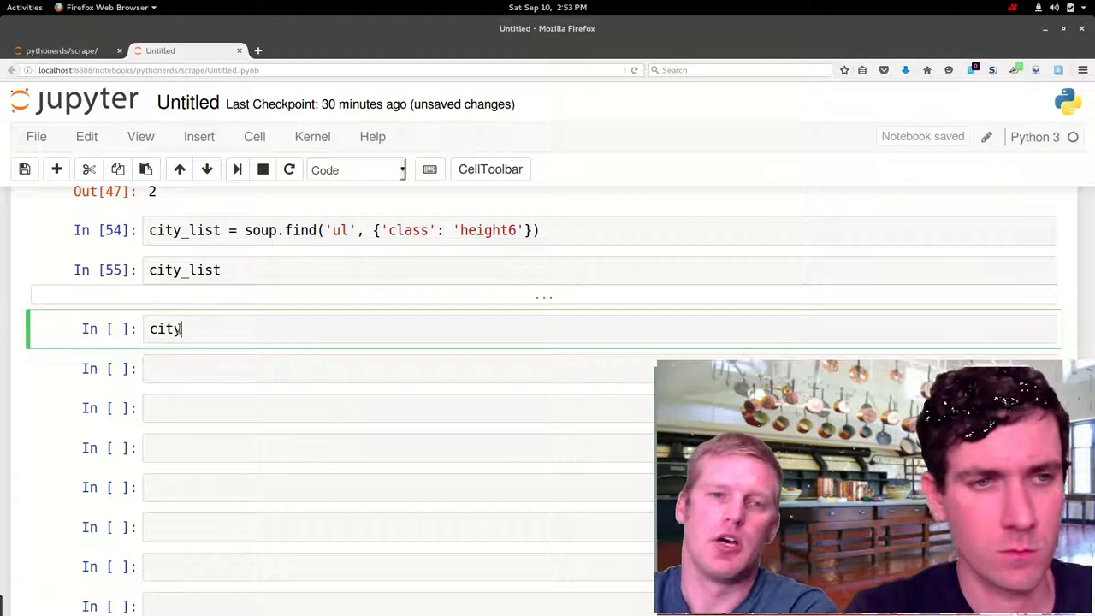
type("_dict =")
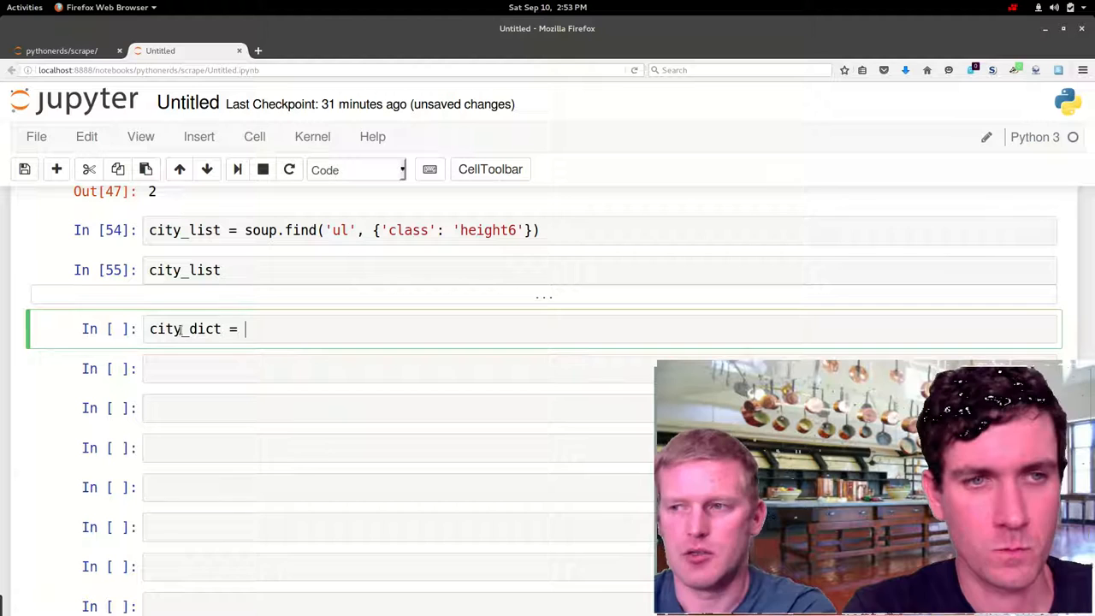
type("{}")
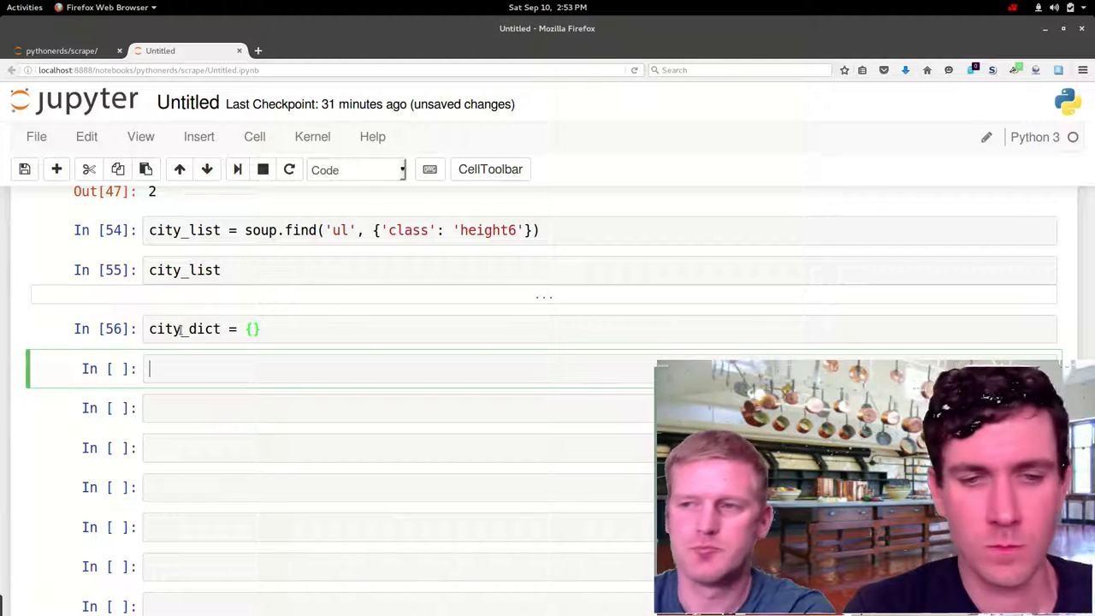
- Loop over city_list.find_all('a') setting city_dict[city.text] = city['href']
type("for")
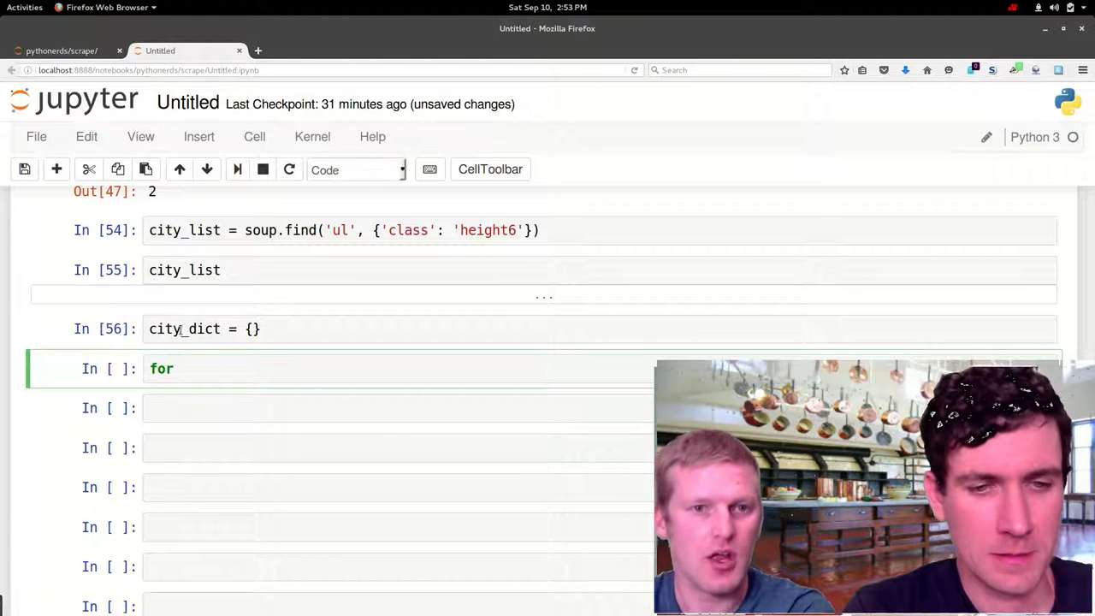
type("city in")
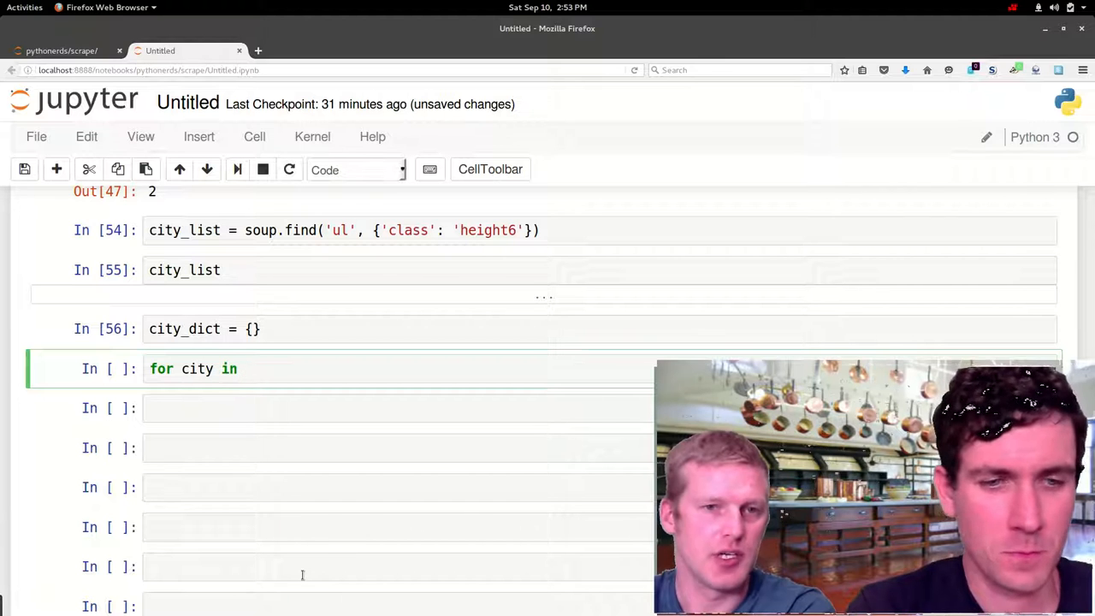
type("s")
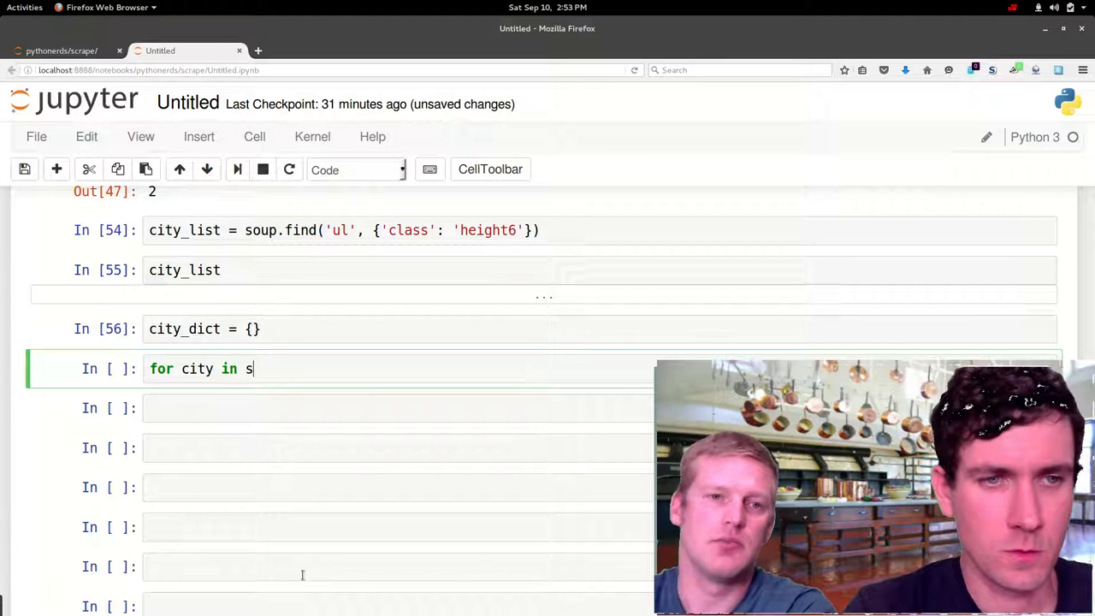
type("ity_")
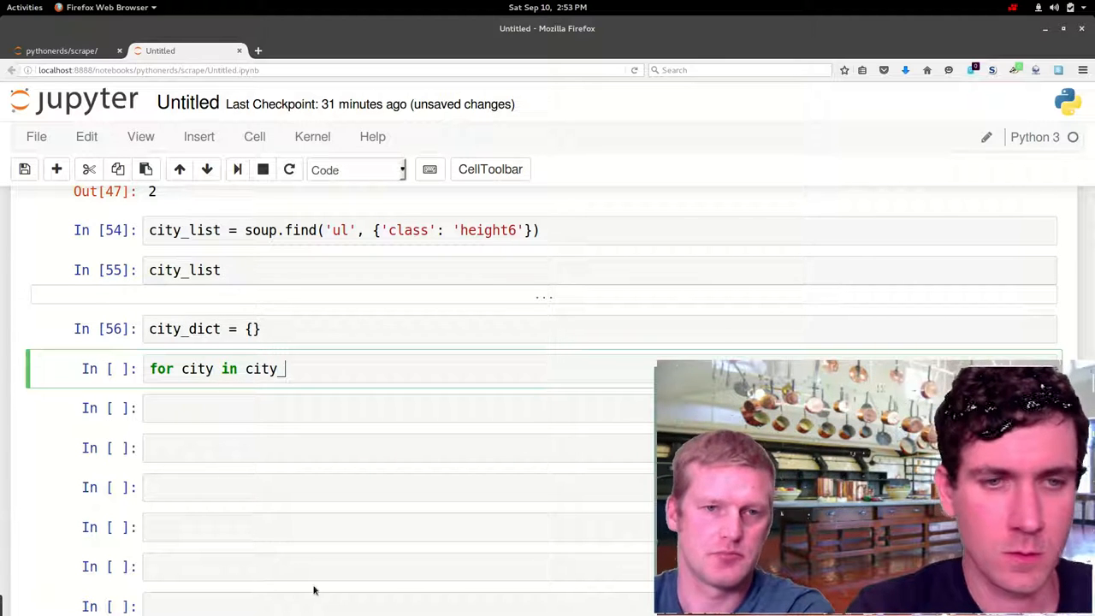
type("_list.")
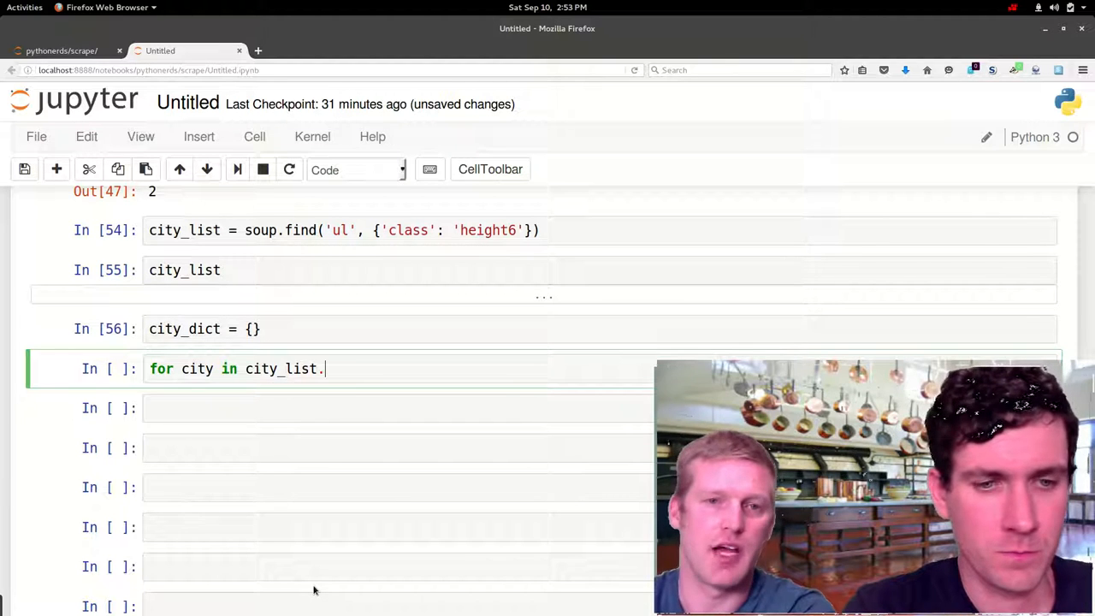
type("find_all")
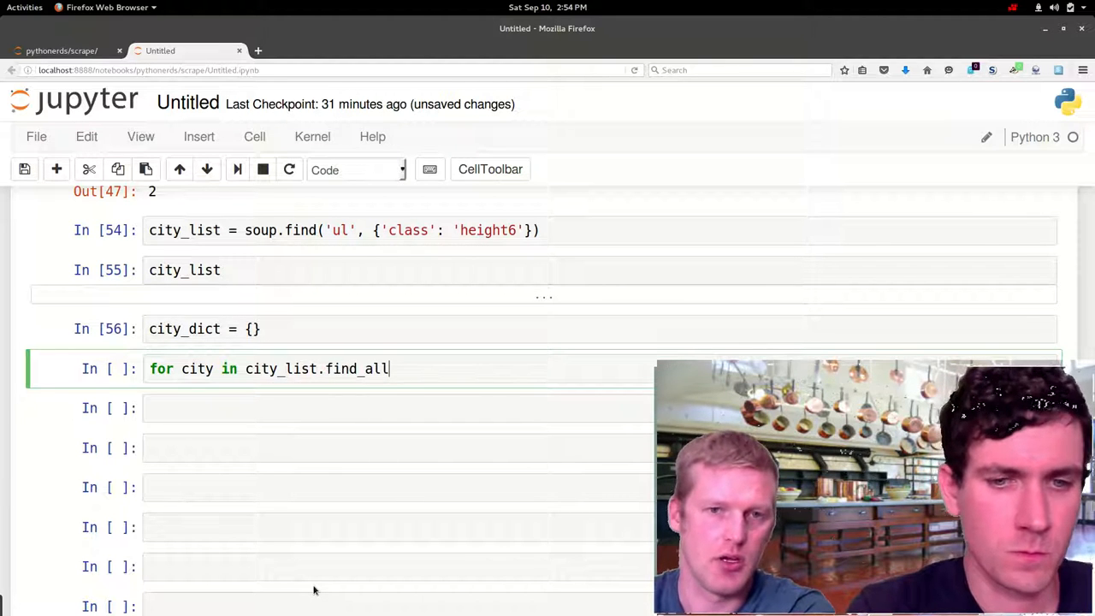
type("('a'")
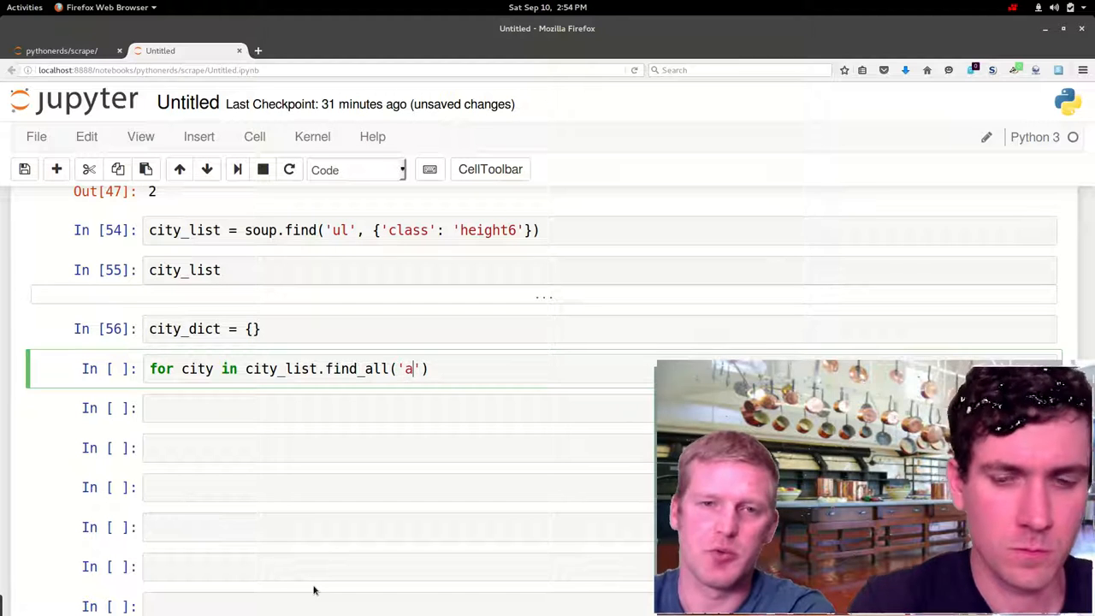
type("):")
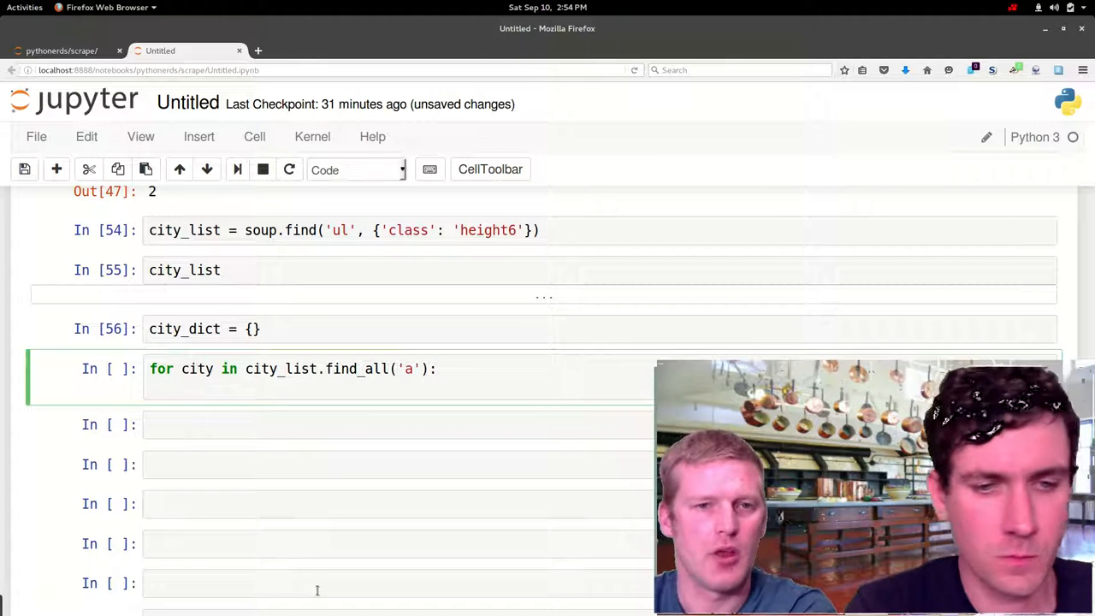
type("city")
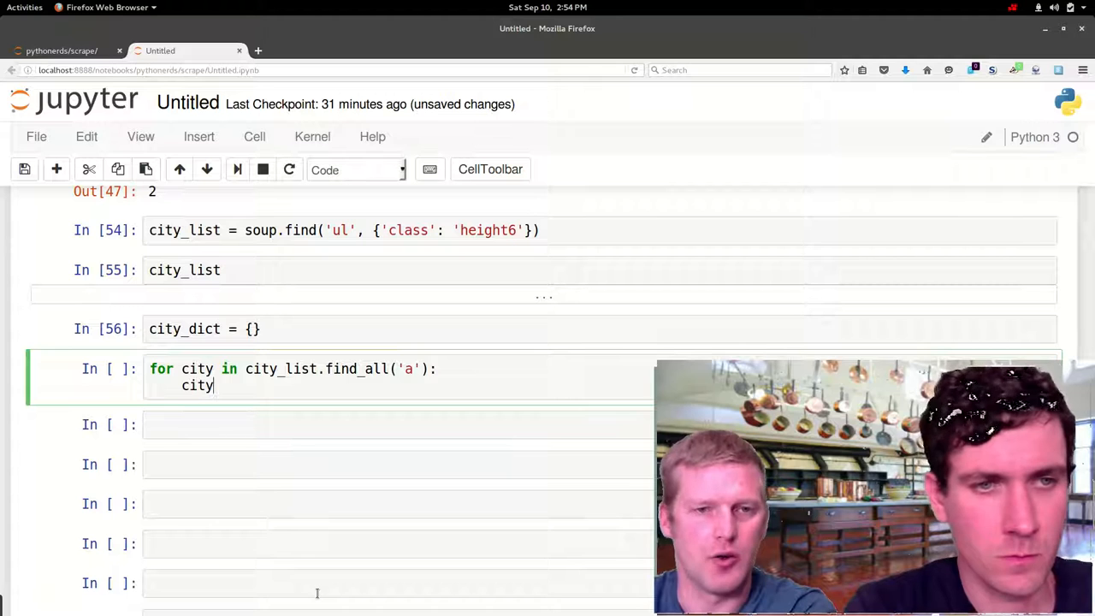
type("_dict")
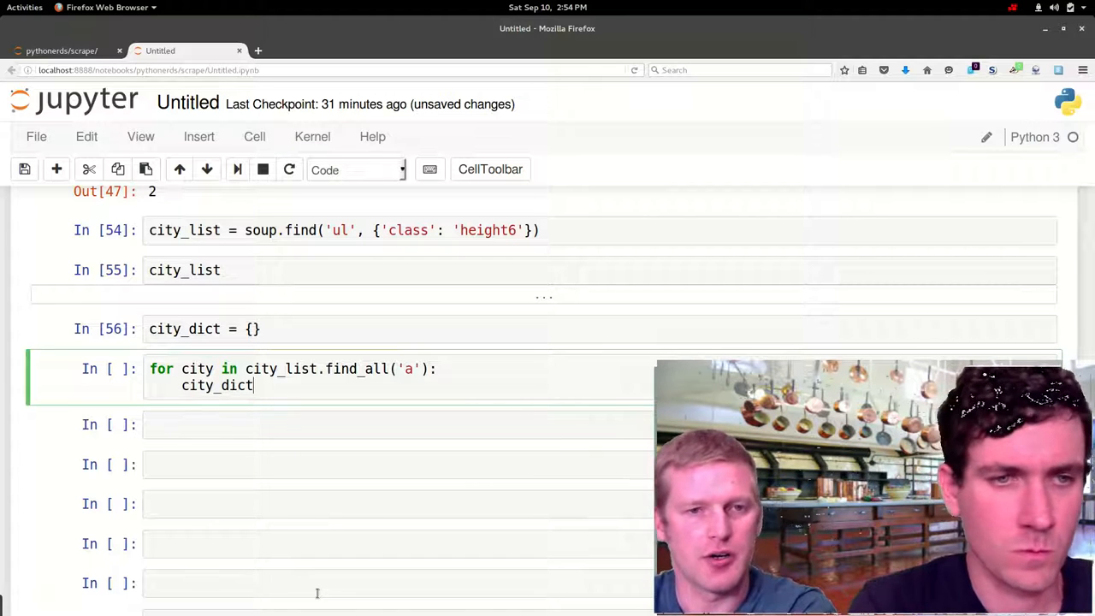
type("[]")
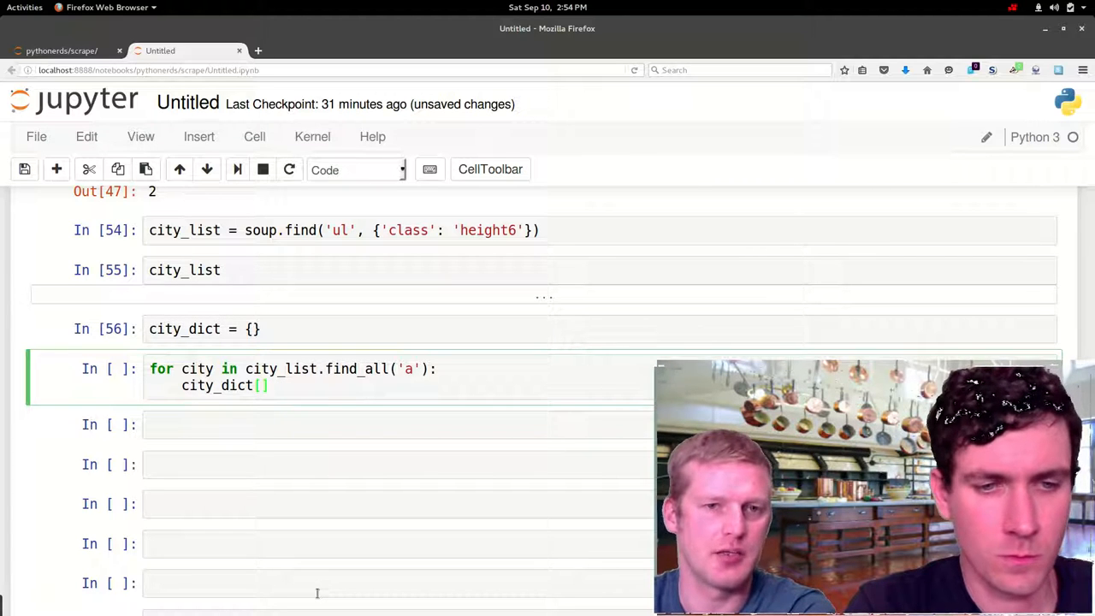
type("city.text")
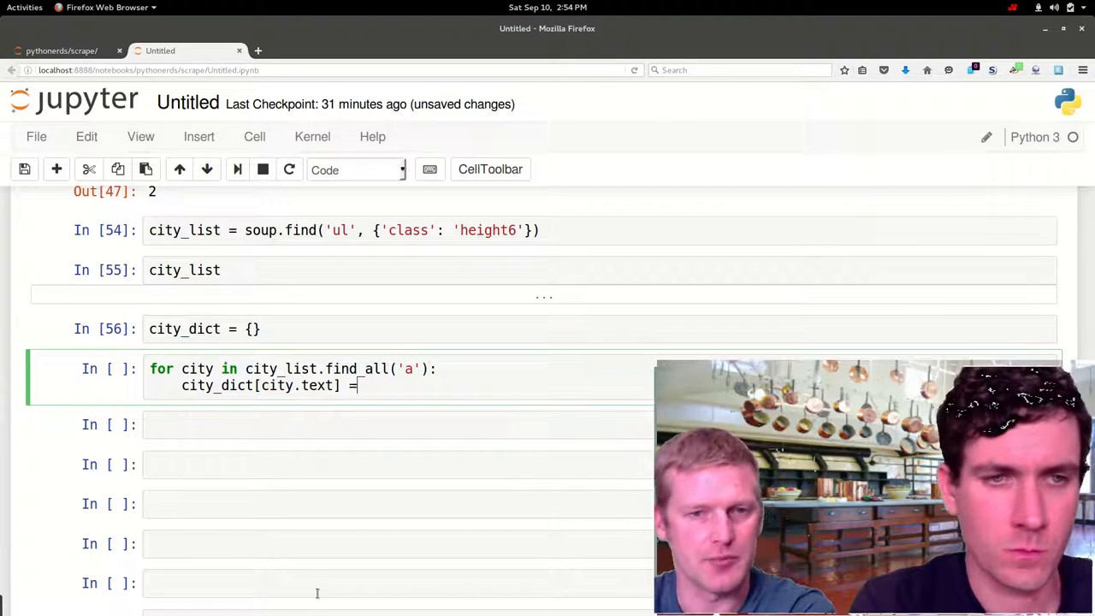
type("city")
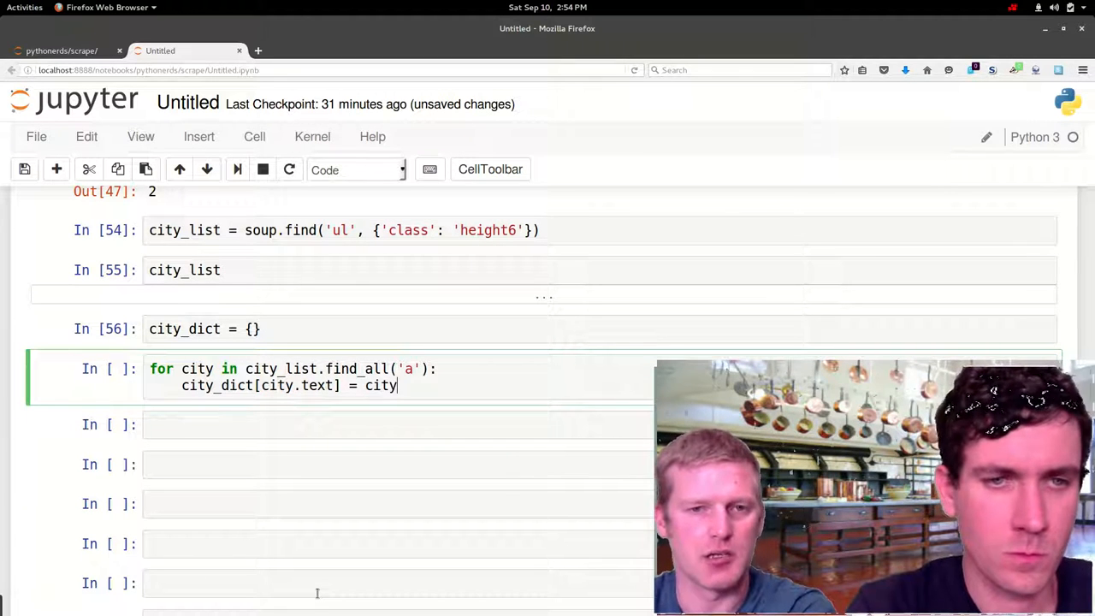
type("['']")
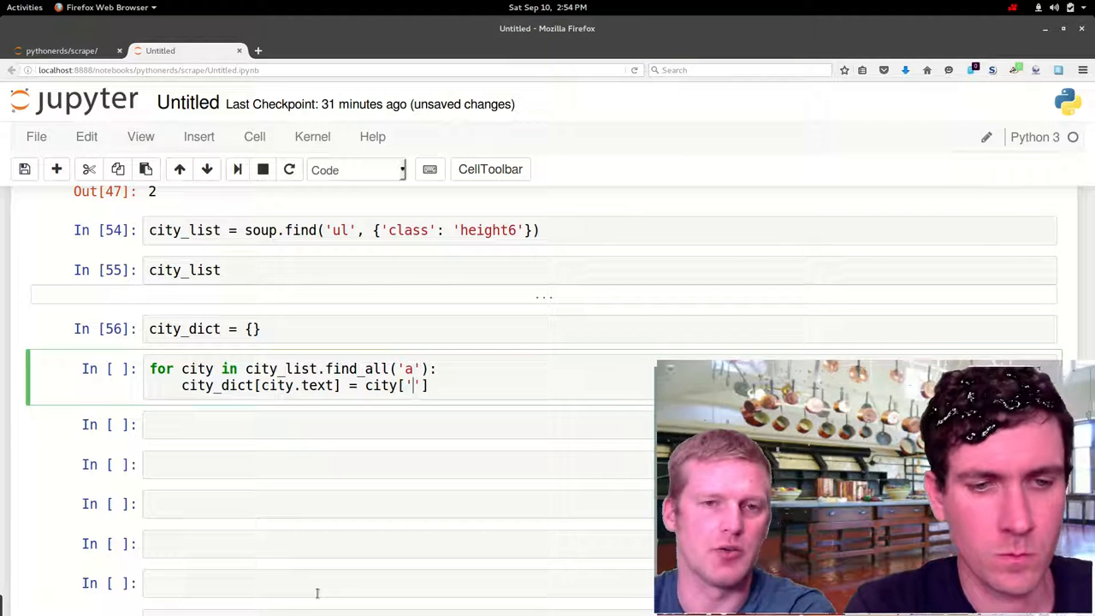
type("href")
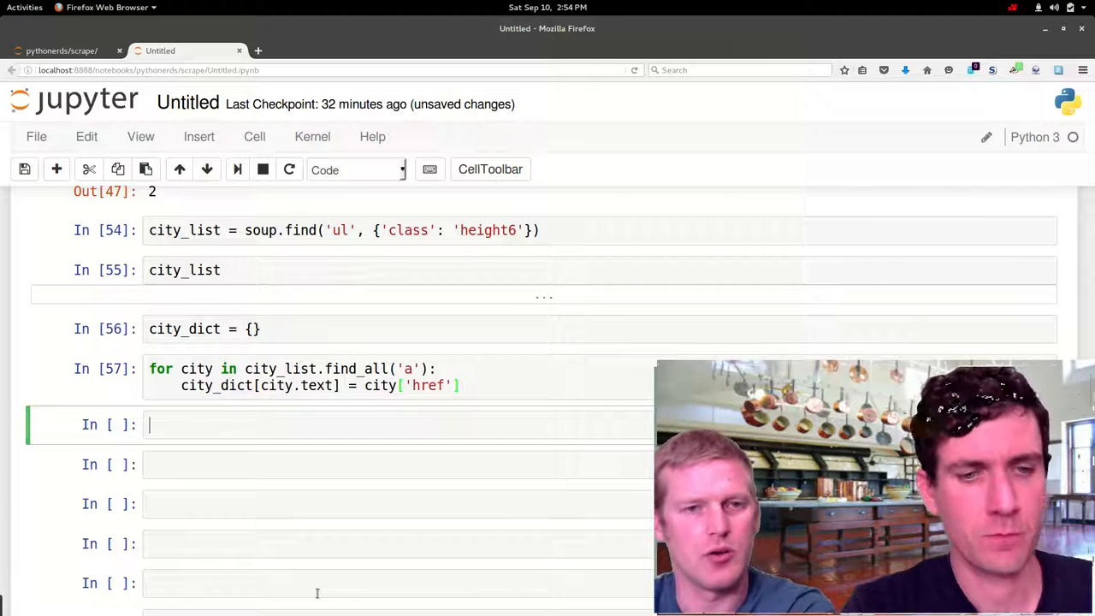
- Display city_dict, showing city names mapped to their Craigslist URLs
type("city")
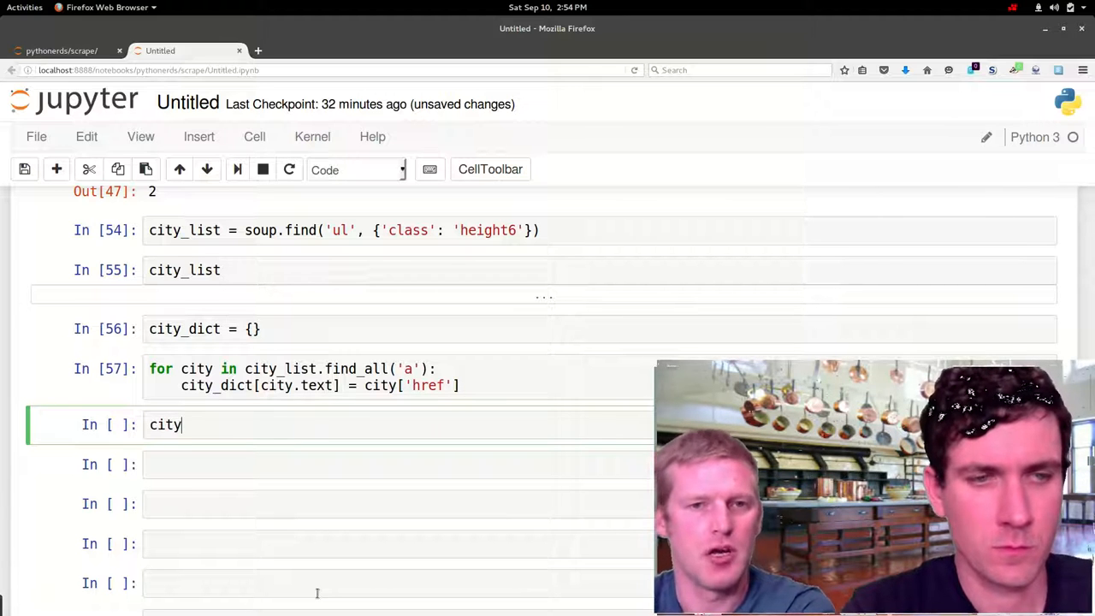
type("_")
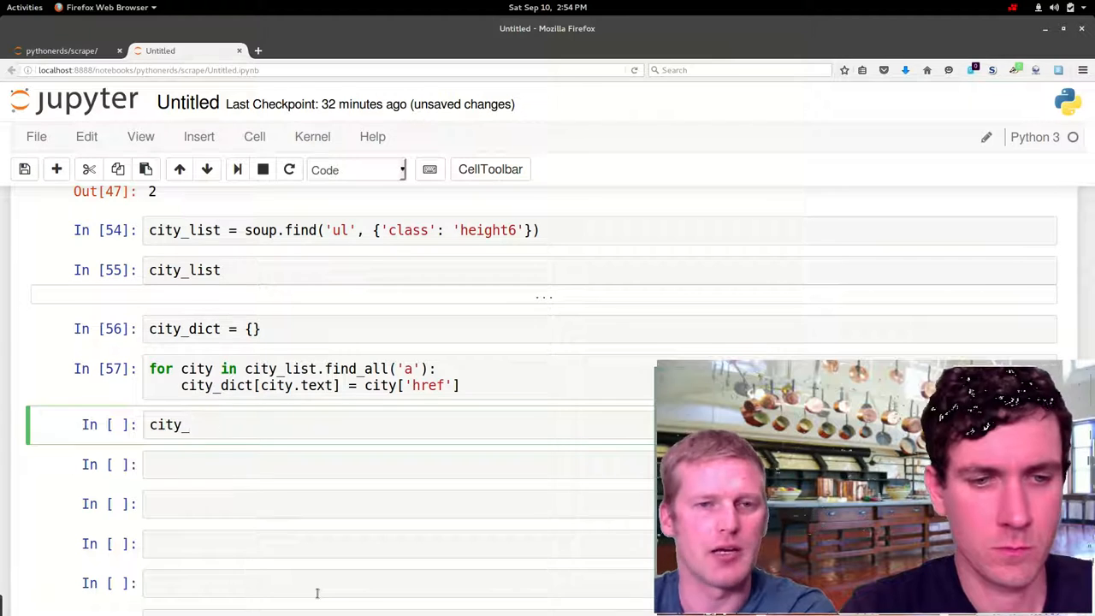
type("dict")
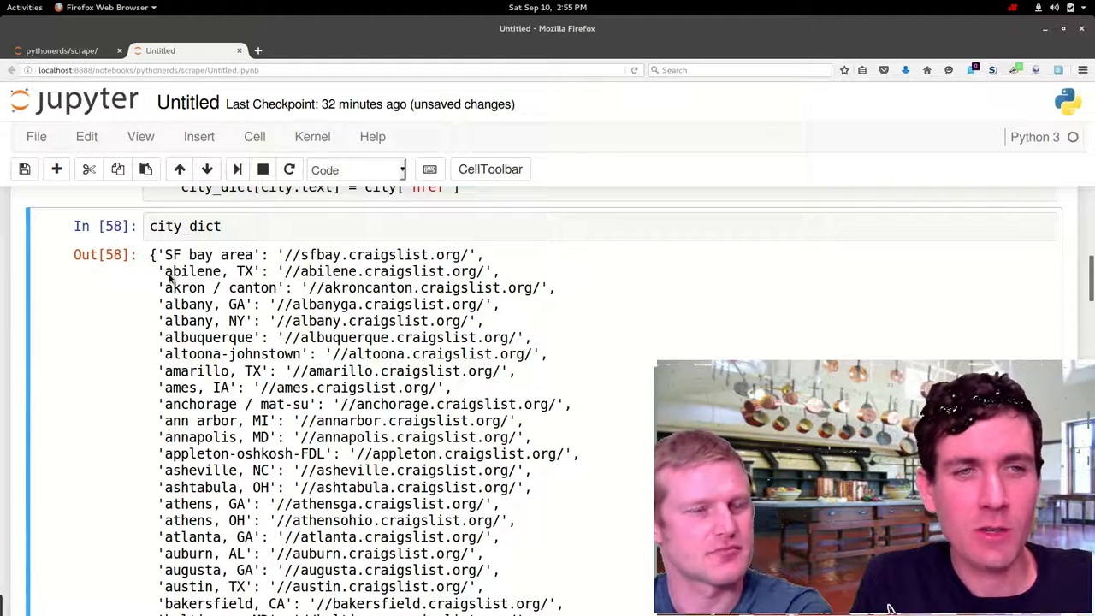
mouse_move(260, 313)
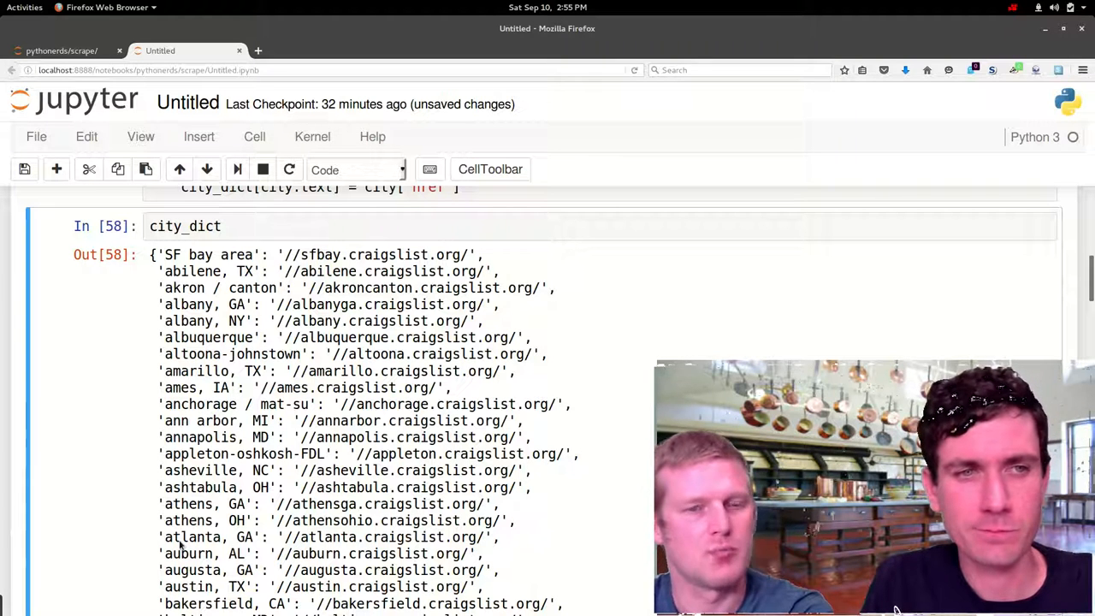
mouse_move(82, 417)
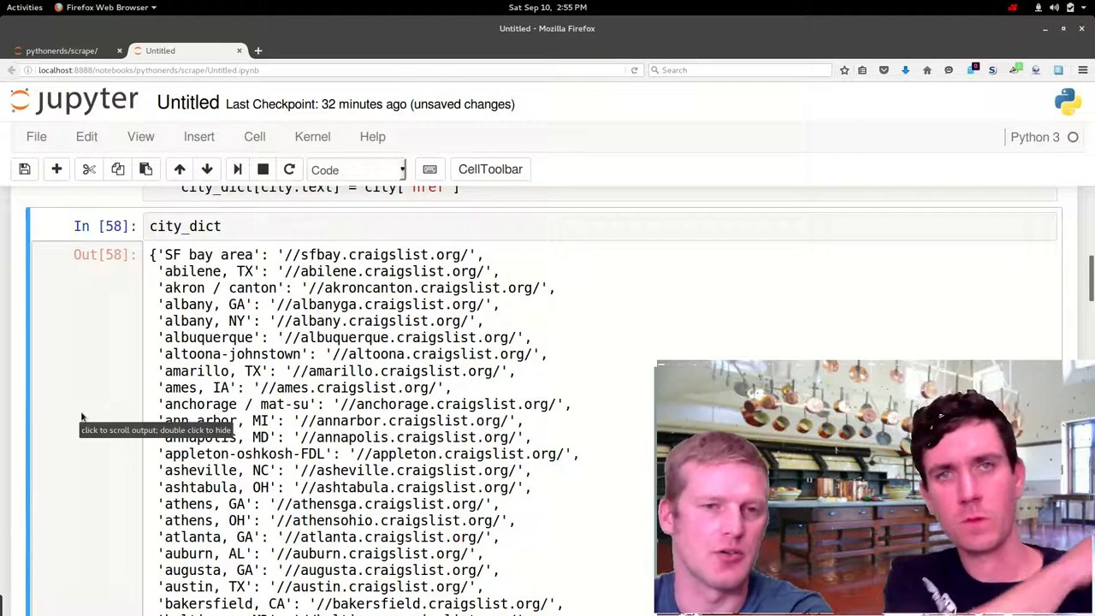